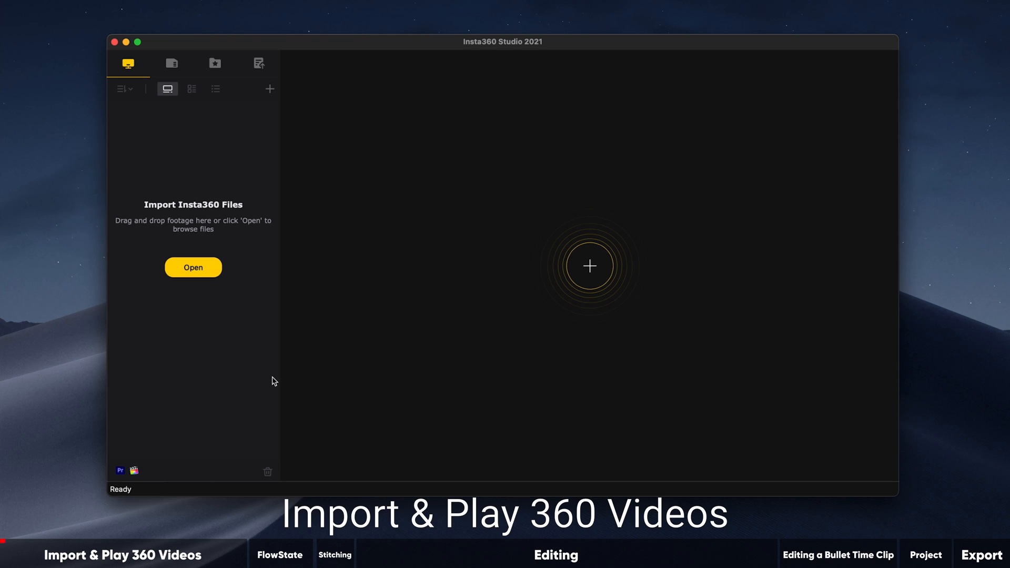
pyautogui.moveTo(245, 348)
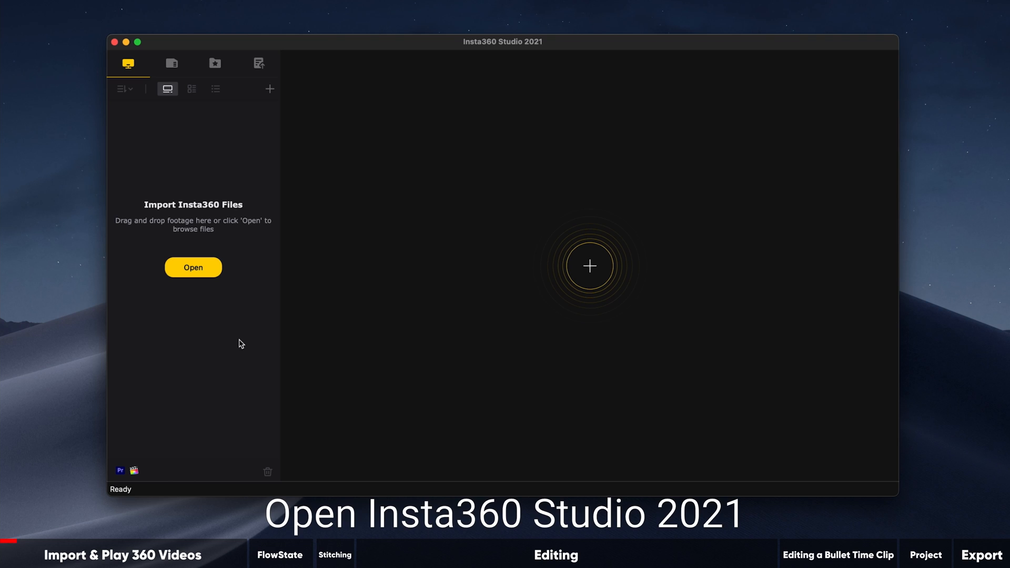
pyautogui.moveTo(236, 335)
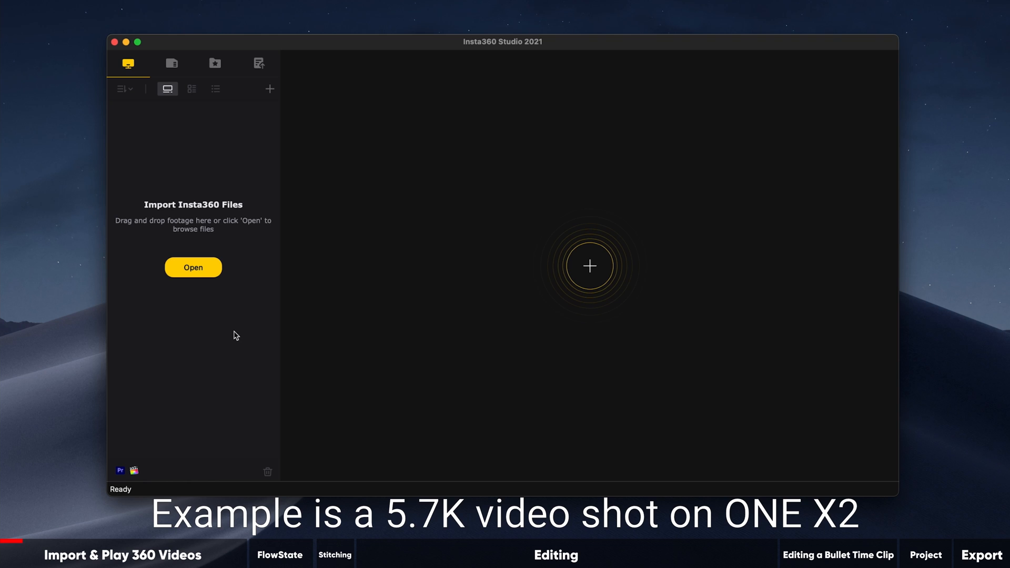
pyautogui.moveTo(231, 325)
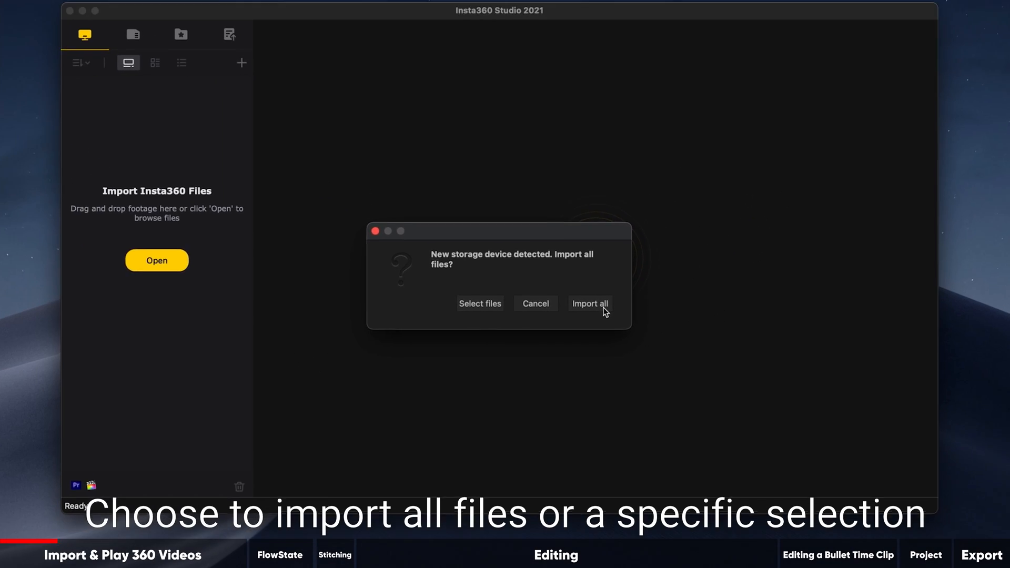
# Import all clips from the detected camera card, then check the SD card and Local Files lists
pyautogui.click(589, 304)
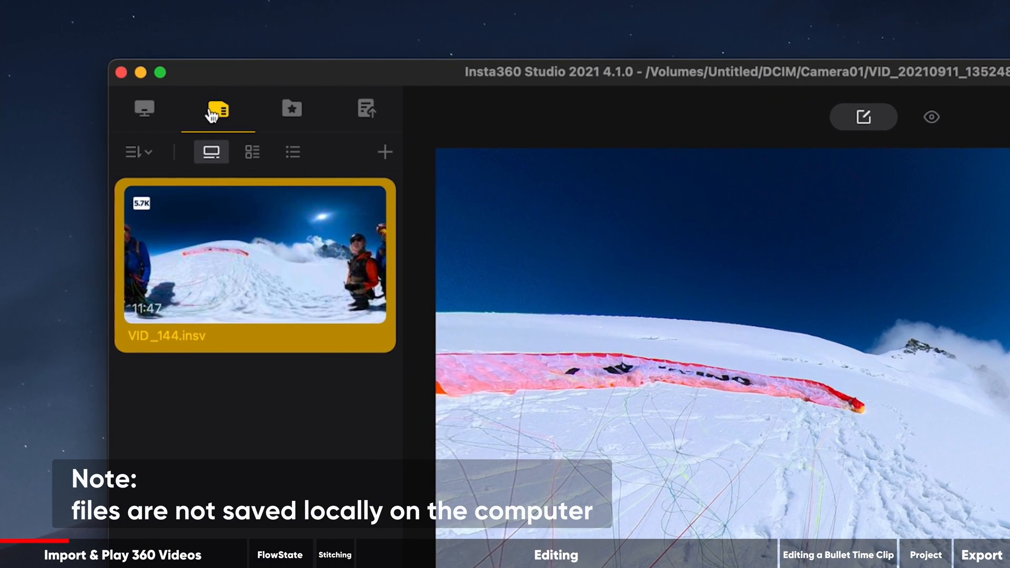
pyautogui.click(144, 108)
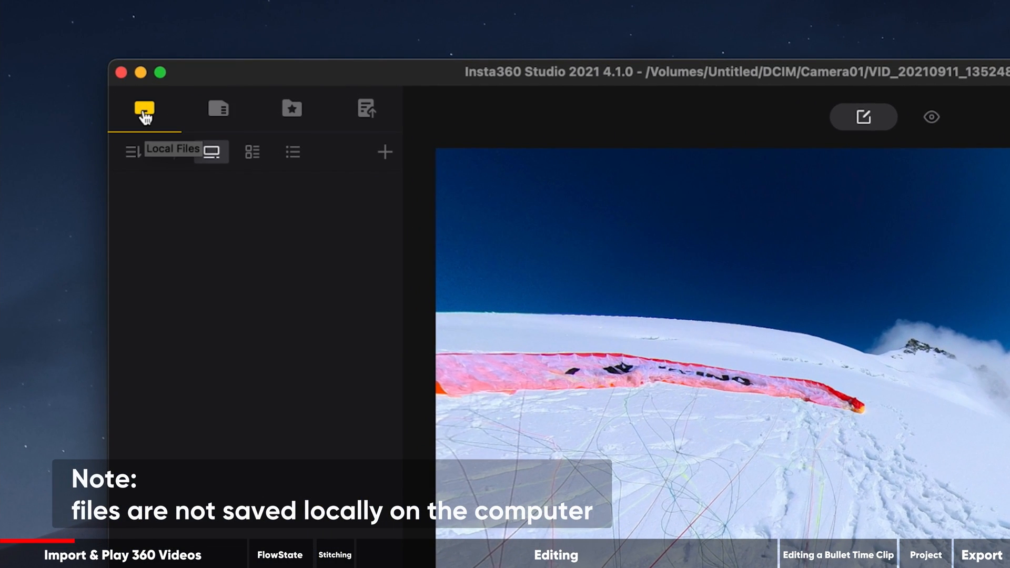
pyautogui.click(219, 108)
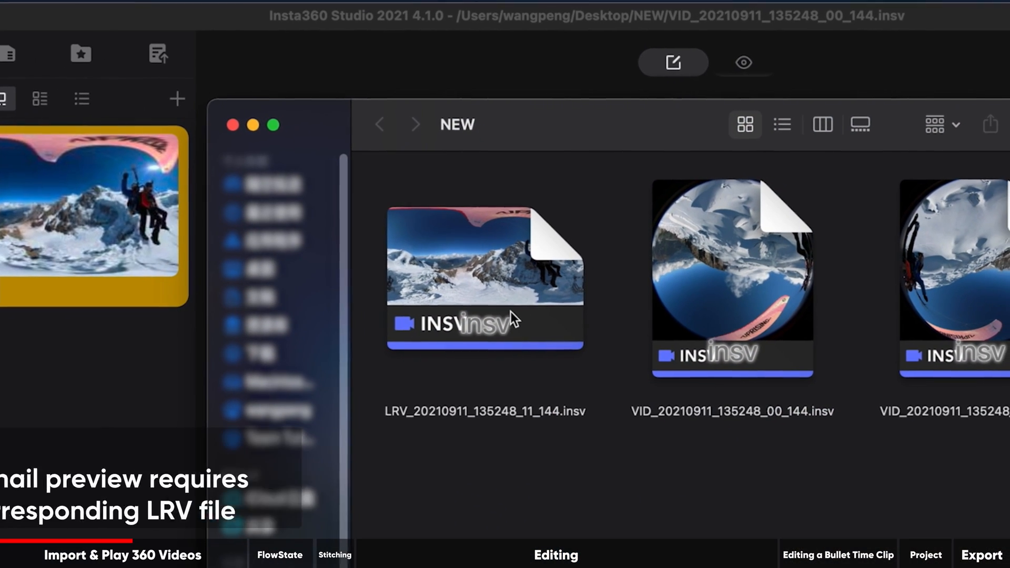
# Select LRV_20210911_135248_11_144.insv beside the VID files in the NEW folder
pyautogui.click(483, 277)
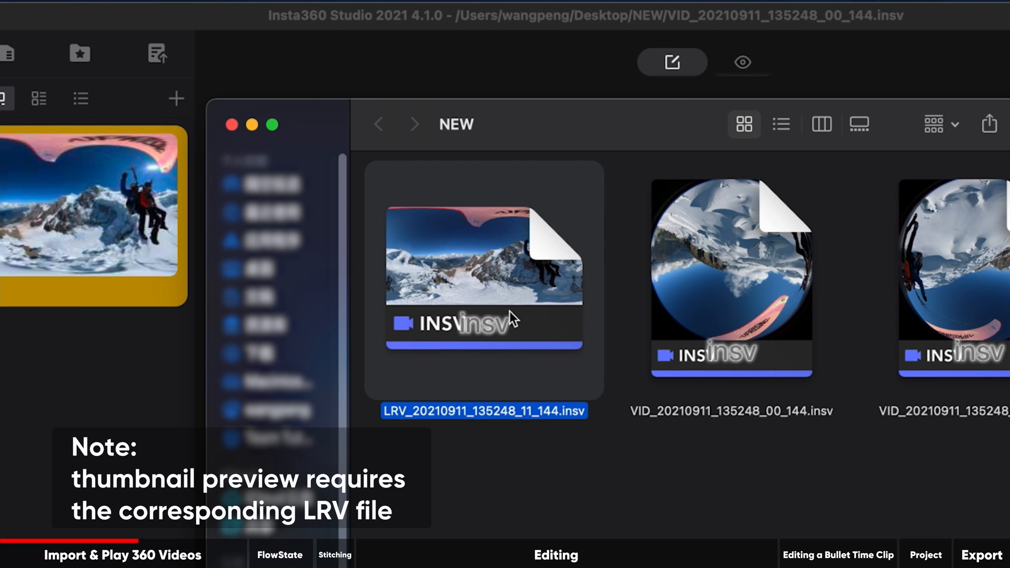
pyautogui.moveTo(655, 525)
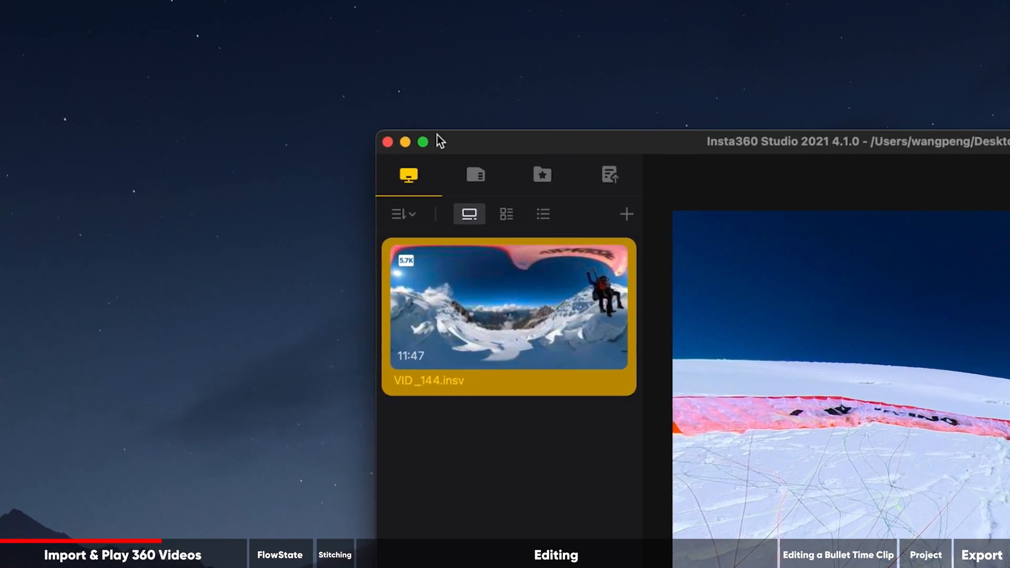
# Resize the studio window and toggle the Footage Panel from the Window menu
pyautogui.click(483, 11)
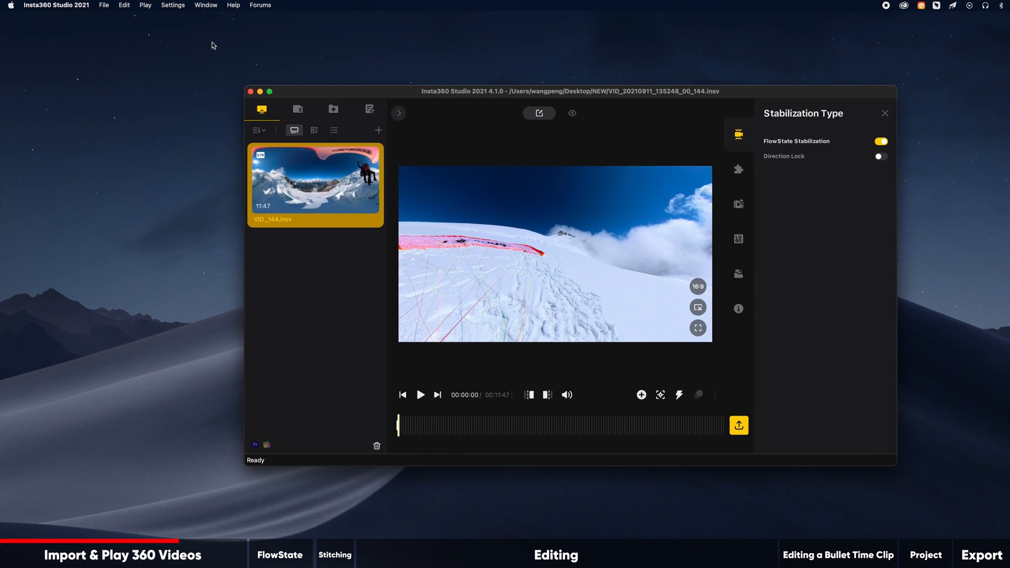
pyautogui.click(206, 5)
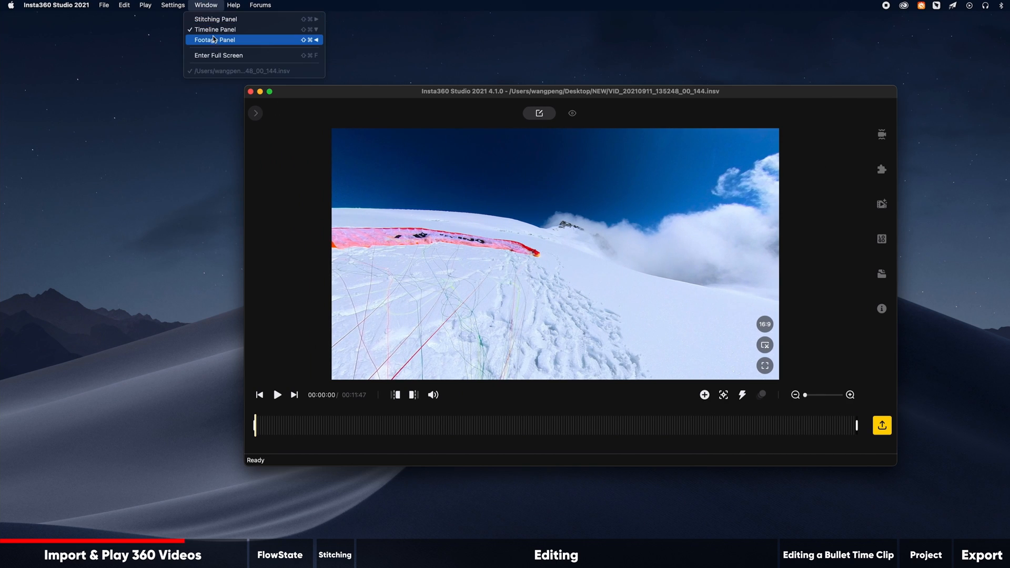
pyautogui.click(215, 40)
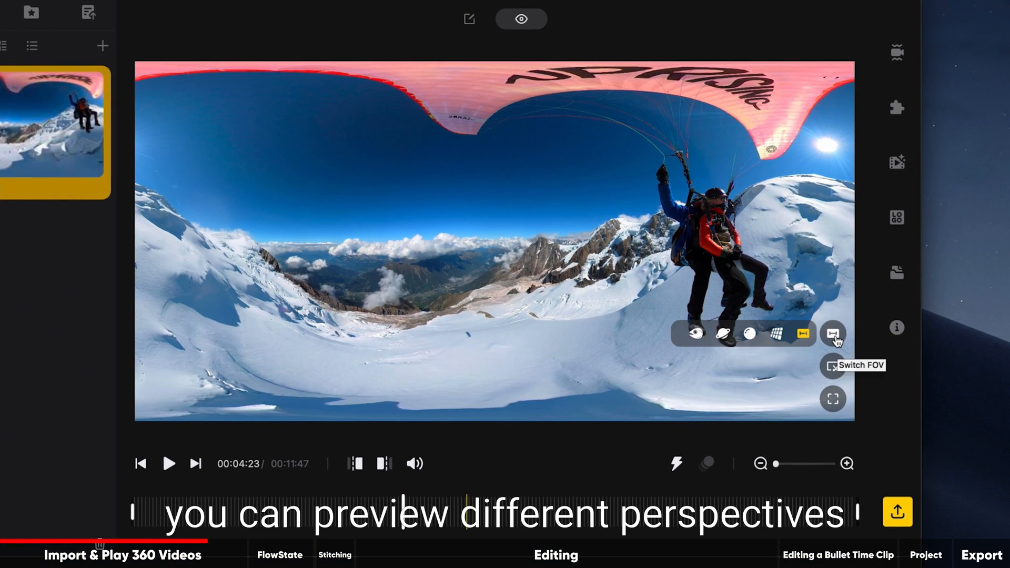
pyautogui.click(834, 334)
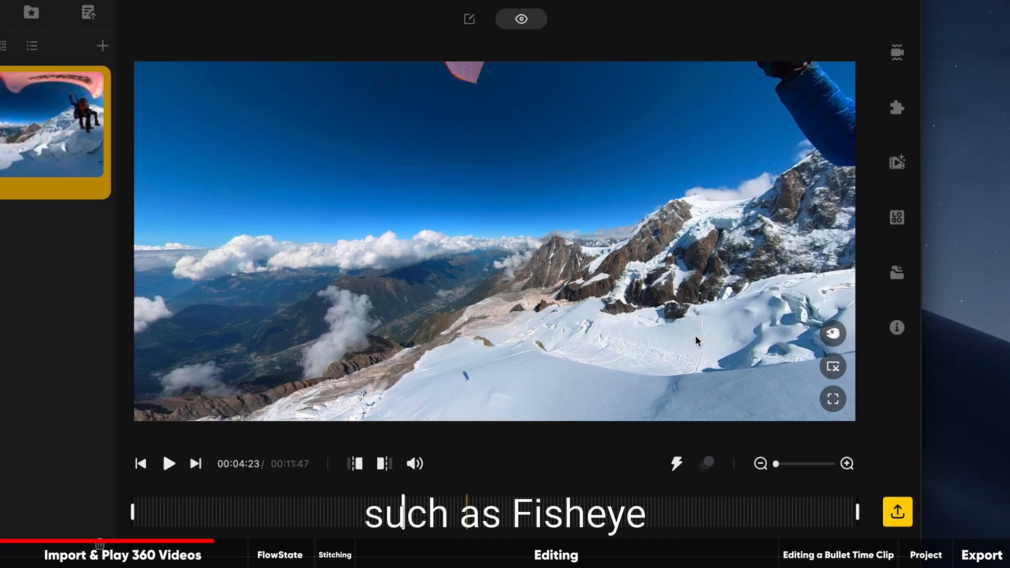
pyautogui.click(832, 334)
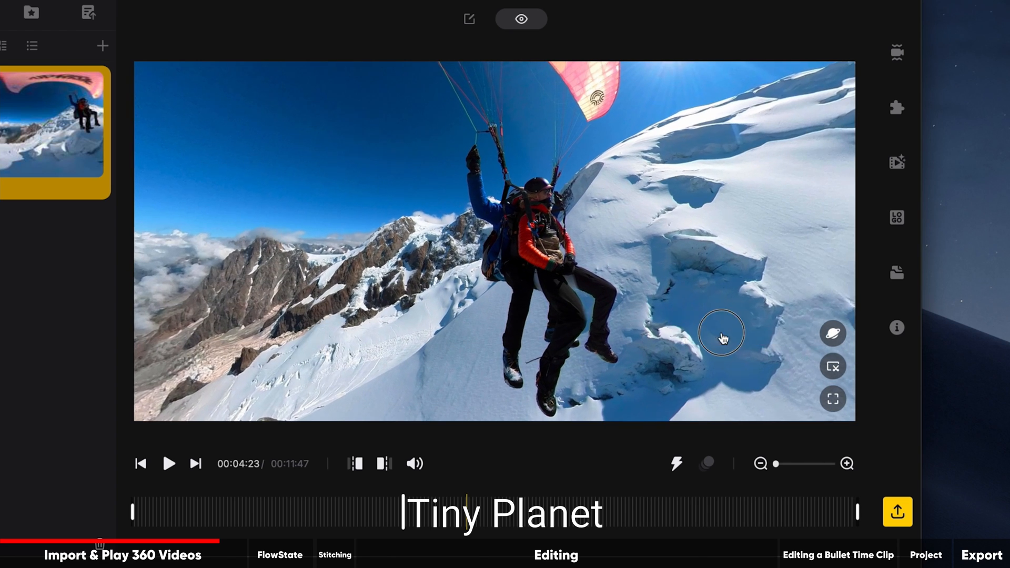
pyautogui.click(832, 333)
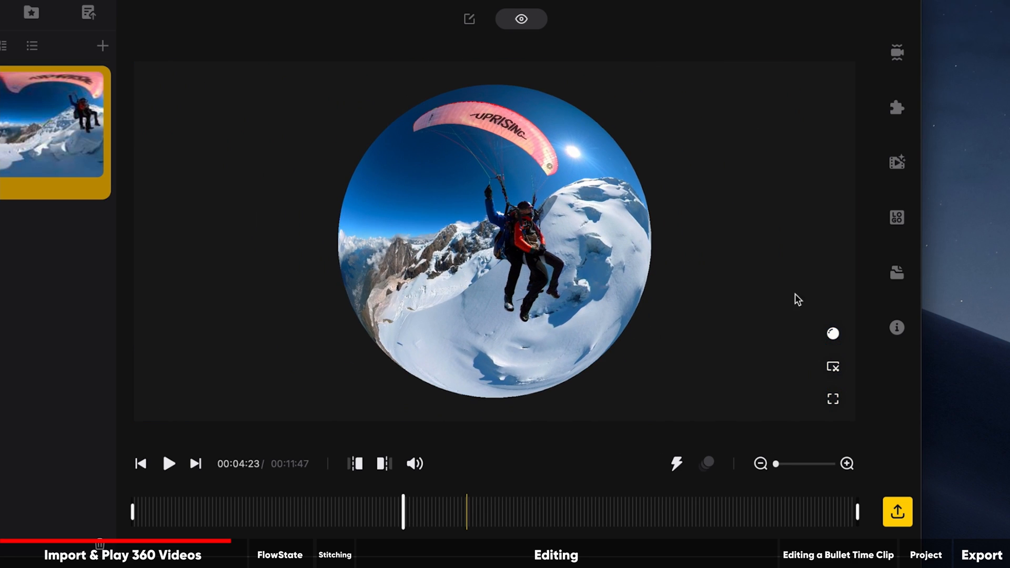
pyautogui.click(833, 333)
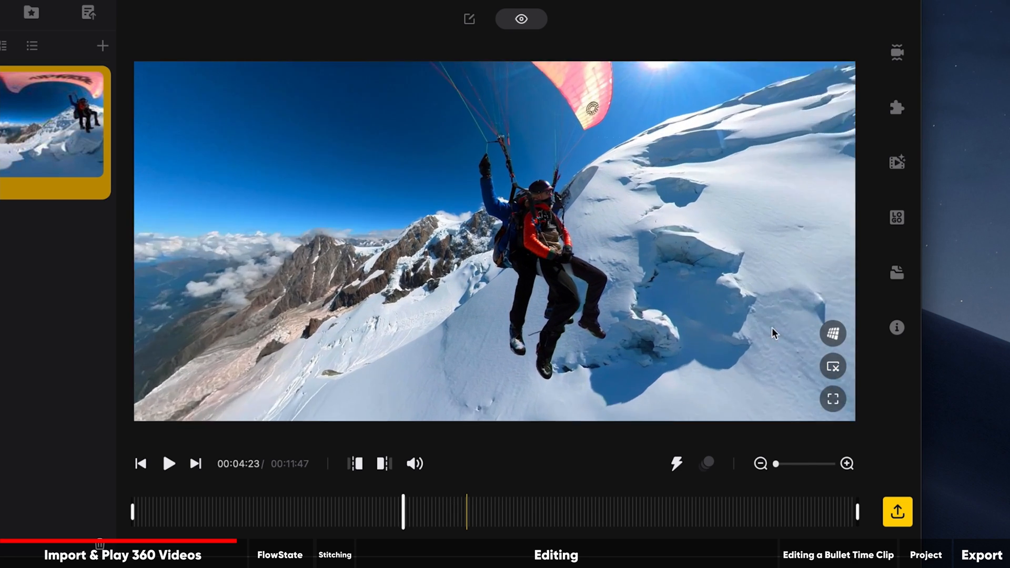
pyautogui.click(833, 334)
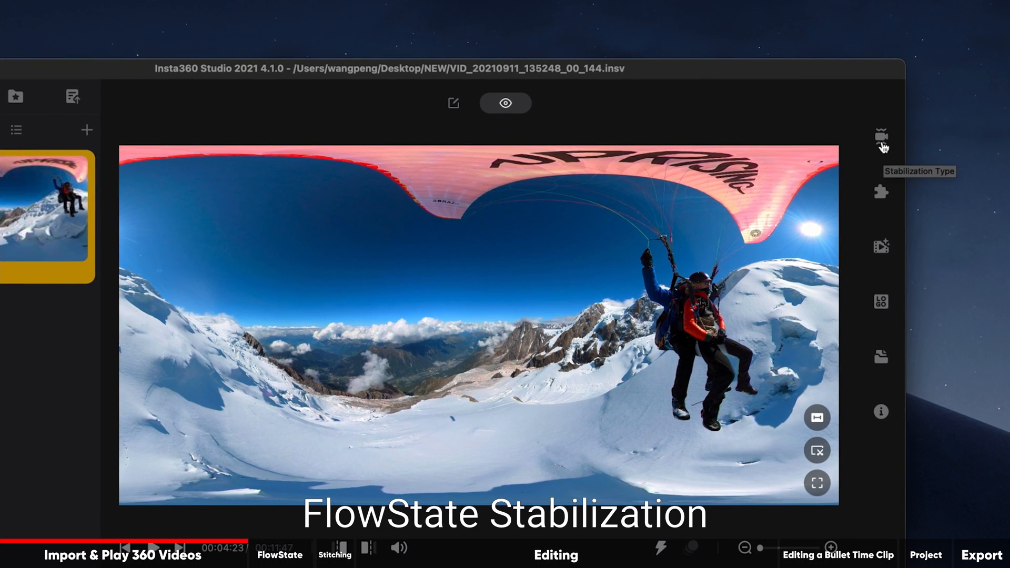
# Toggle FlowState Stabilization off and back on, leaving Direction Lock off
pyautogui.click(881, 138)
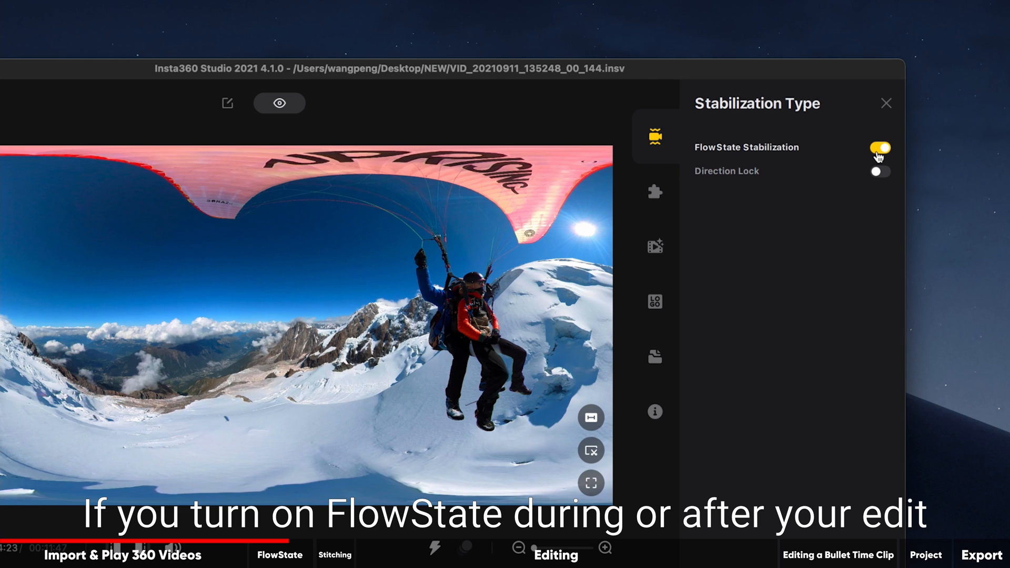
pyautogui.click(880, 147)
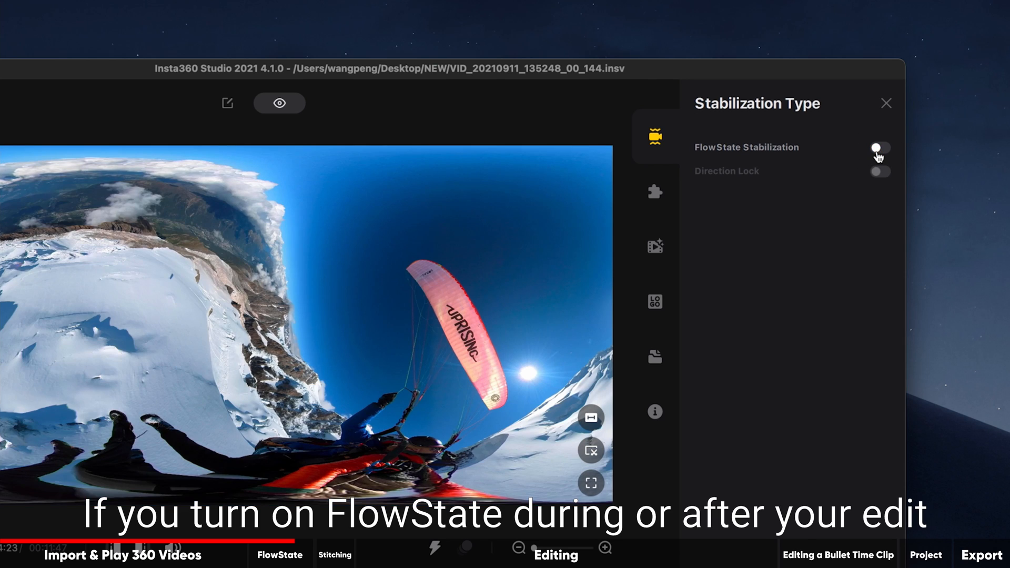
pyautogui.click(881, 148)
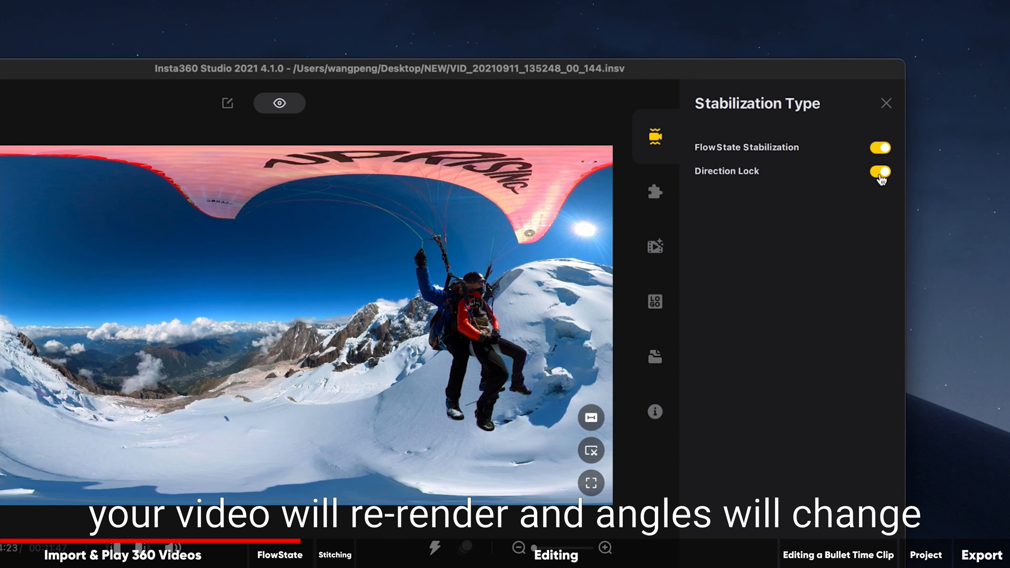
pyautogui.click(880, 172)
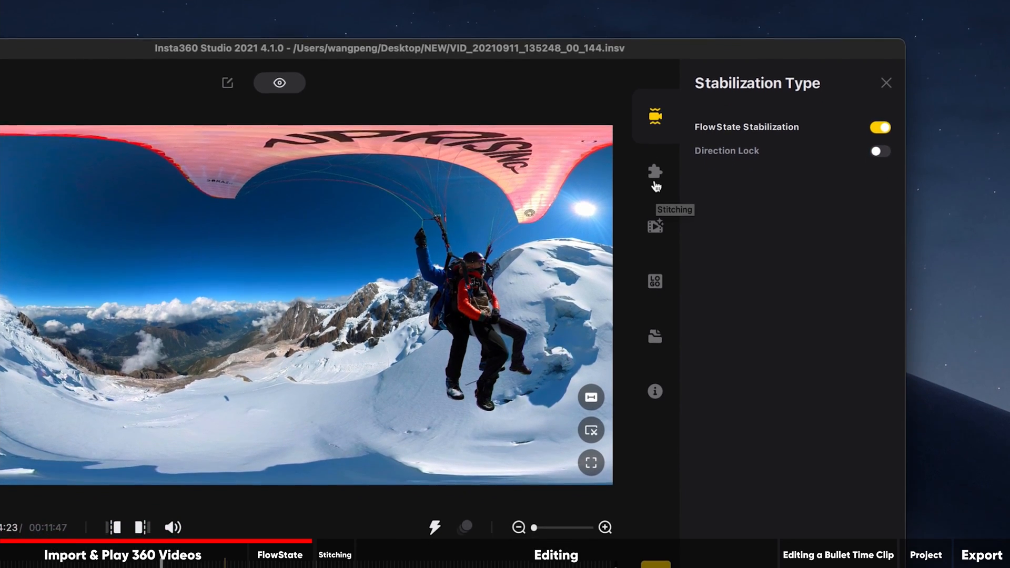
# Pick Normal over Sticky Lens Guard, enable Dynamic Stitching and Chromatic Calibration, then calibrate
pyautogui.click(654, 171)
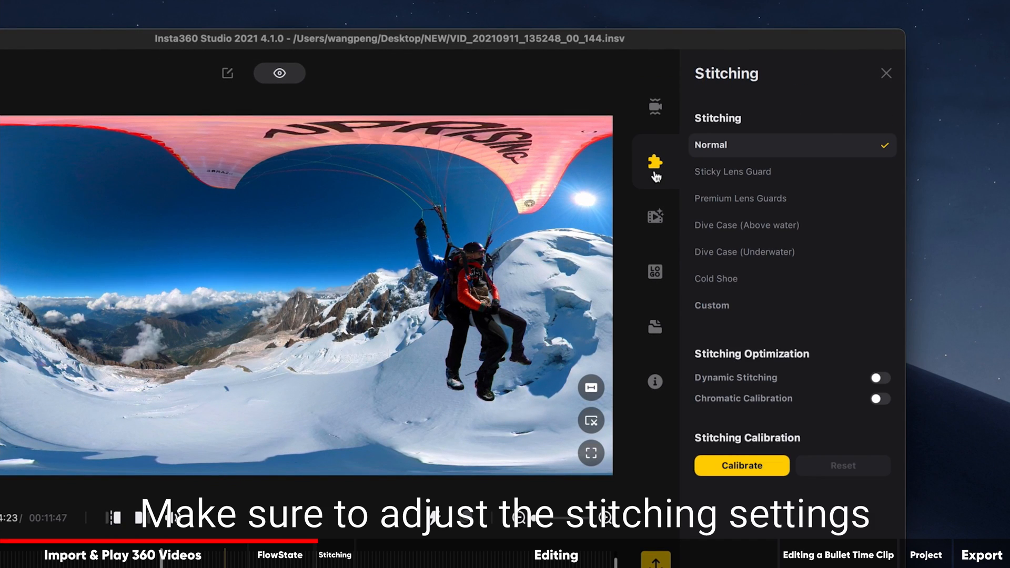
pyautogui.click(732, 171)
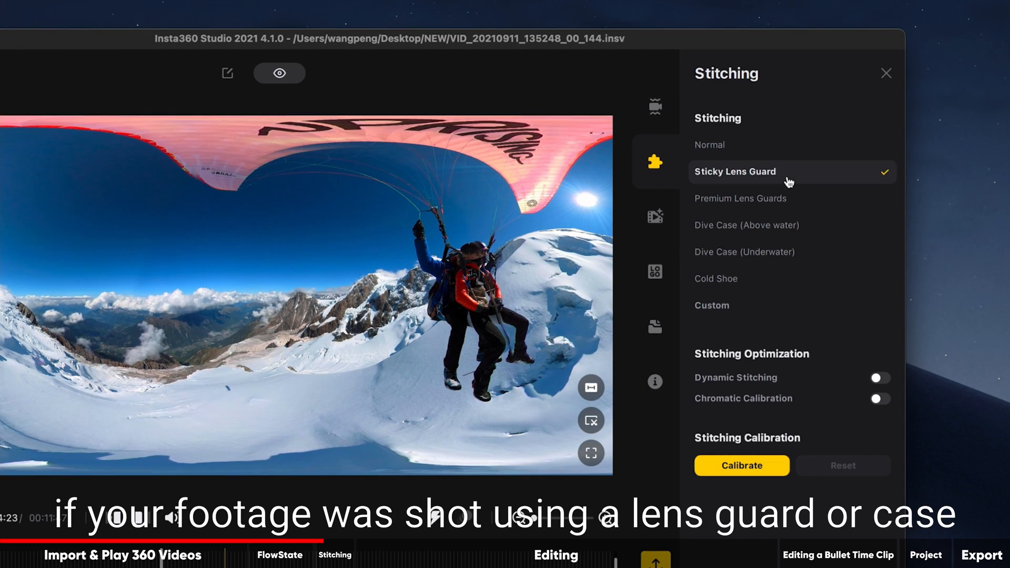
pyautogui.click(711, 144)
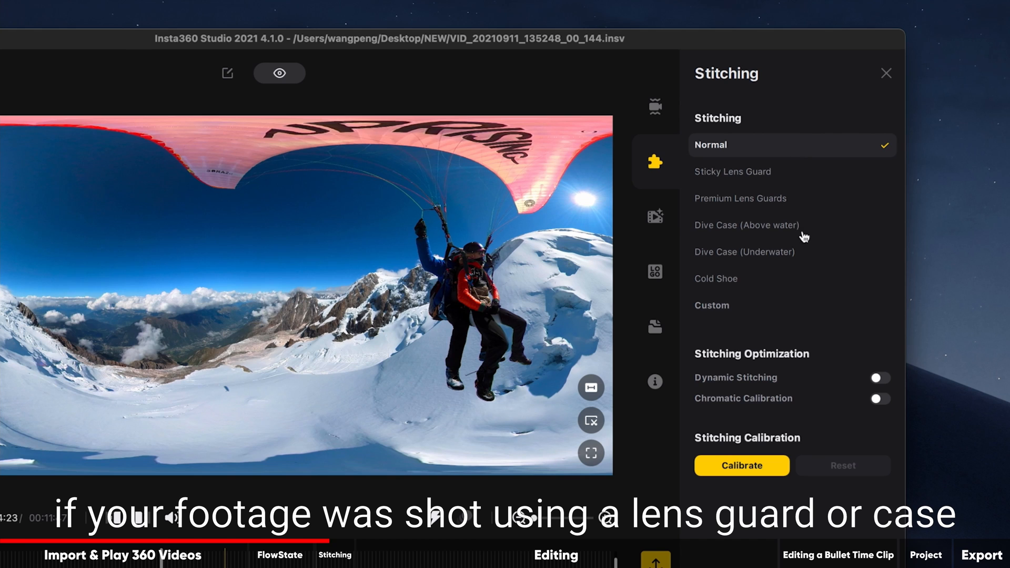
pyautogui.click(880, 378)
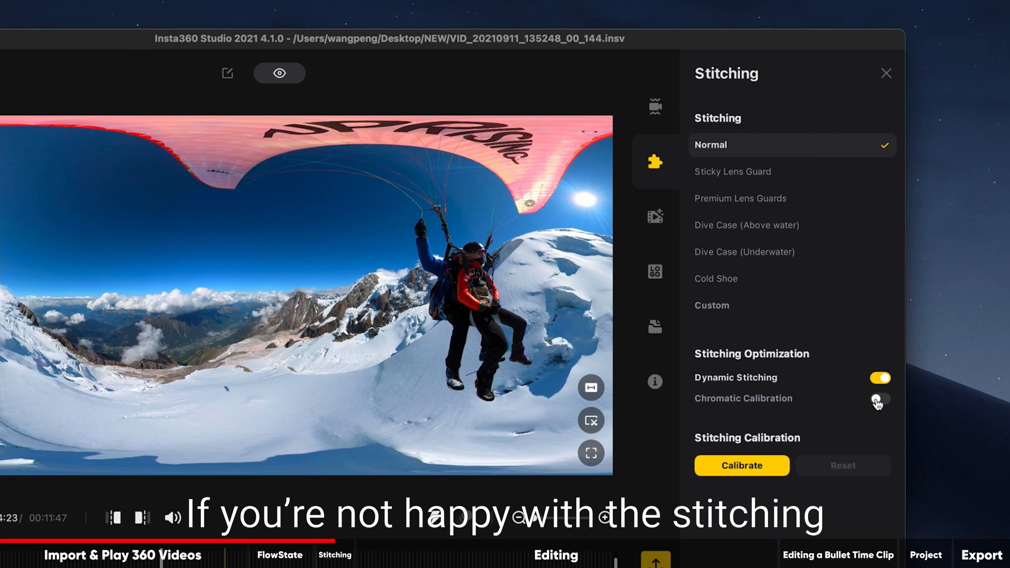
pyautogui.click(881, 398)
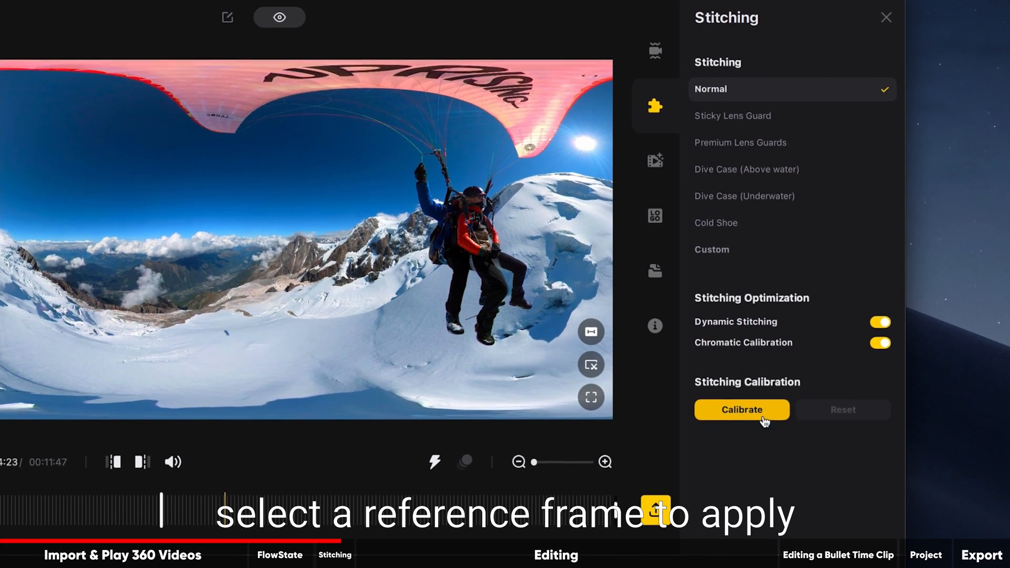
pyautogui.click(741, 410)
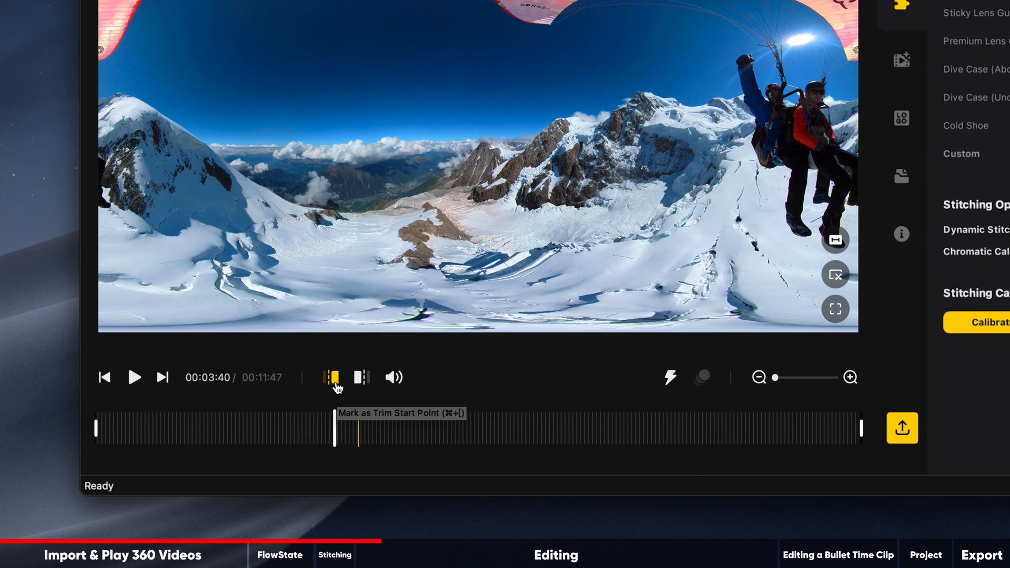
# Mark trim start at 00:03:40 and a trim end point at the playhead
pyautogui.click(331, 378)
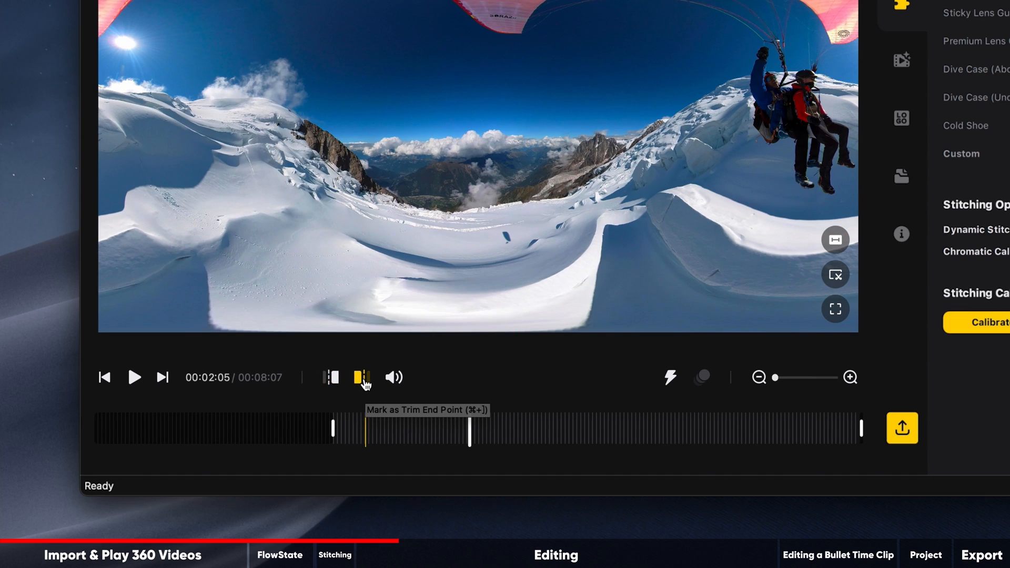
pyautogui.click(362, 377)
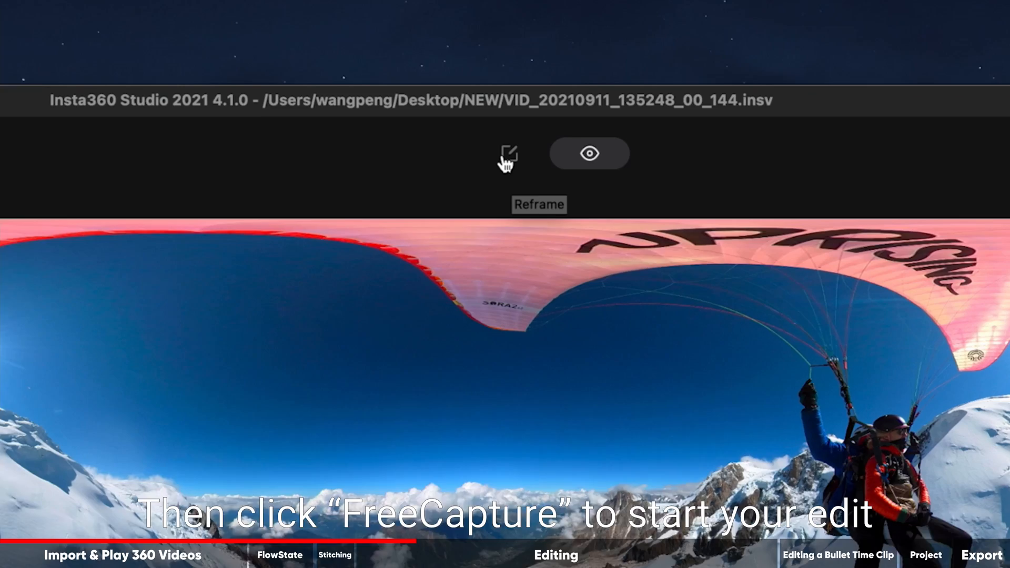
# Enter Reframe mode and choose the vertical 9:16 aspect ratio instead of 16:9
pyautogui.click(508, 153)
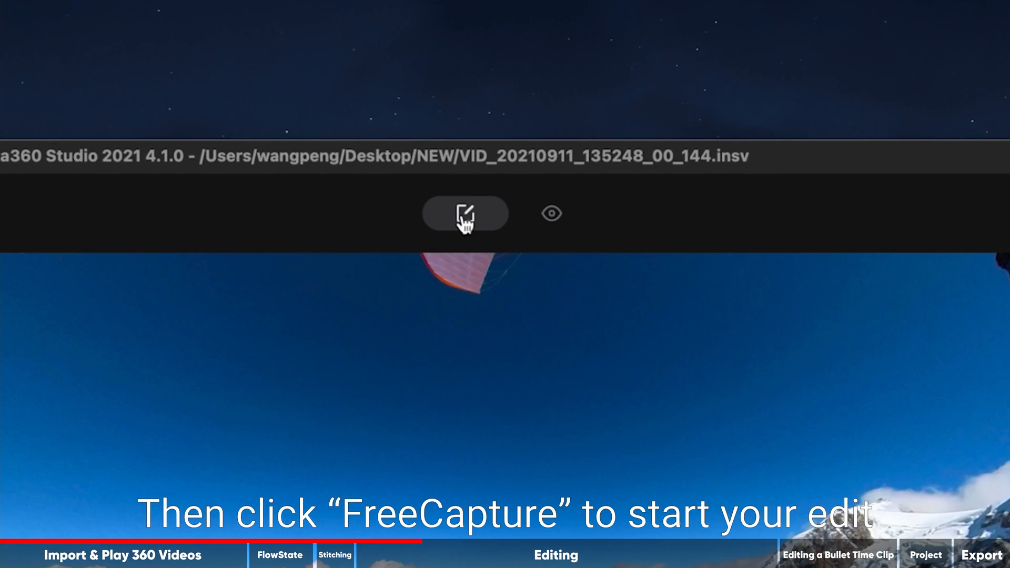
pyautogui.click(465, 213)
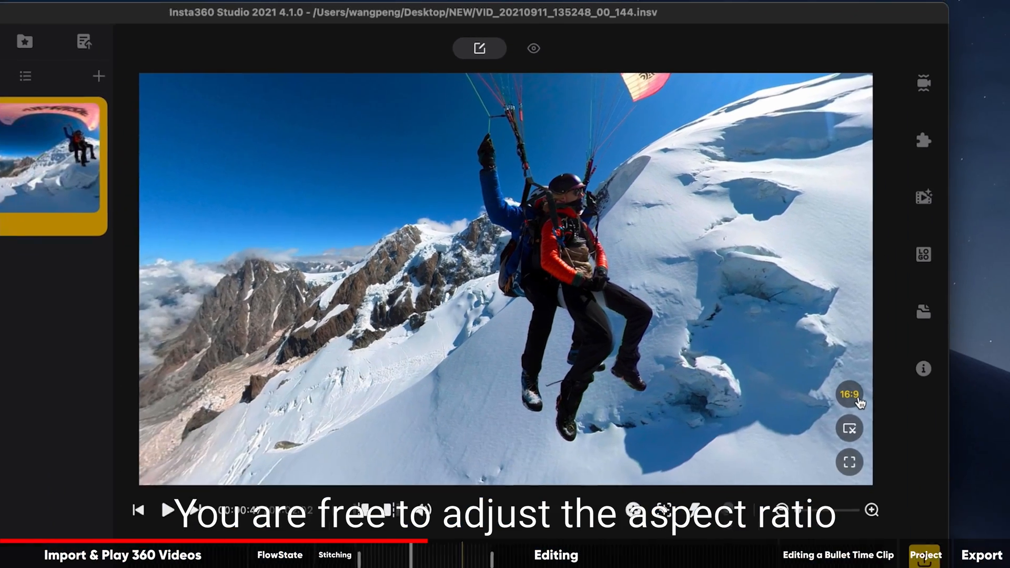
pyautogui.click(850, 394)
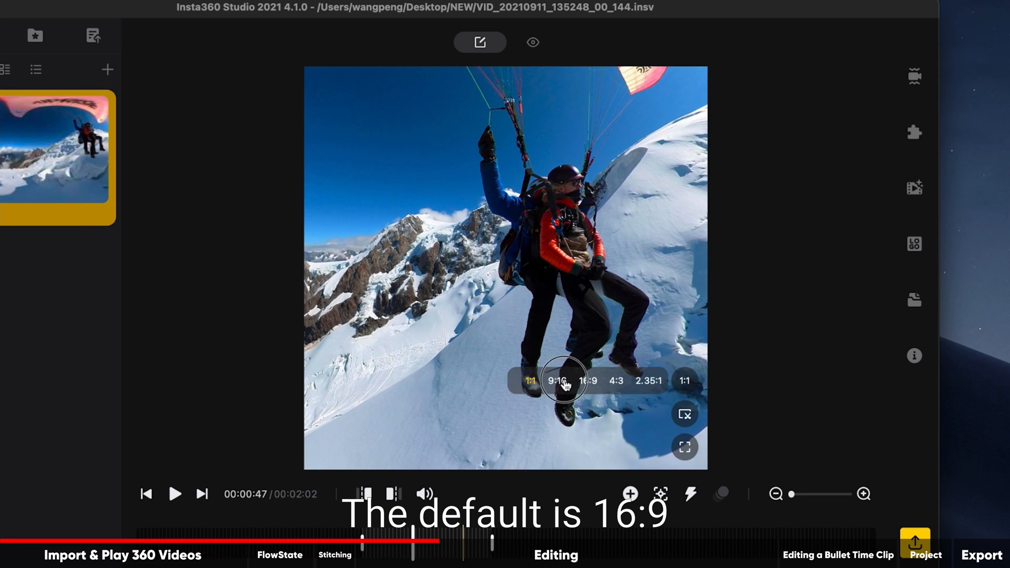
pyautogui.click(588, 380)
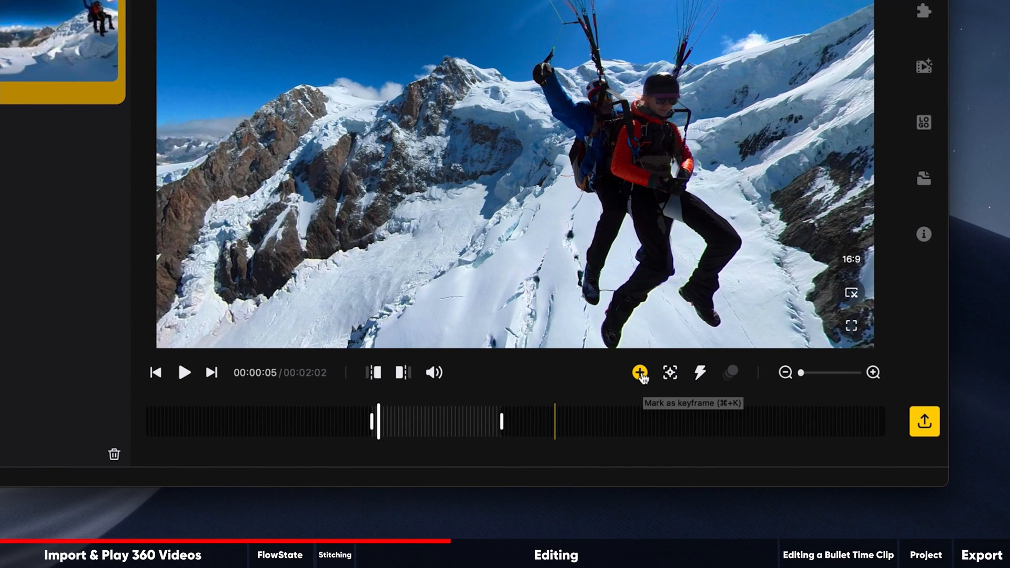
# Add a keyframe at 00:00:05 capturing the view of the two paragliders
pyautogui.click(639, 373)
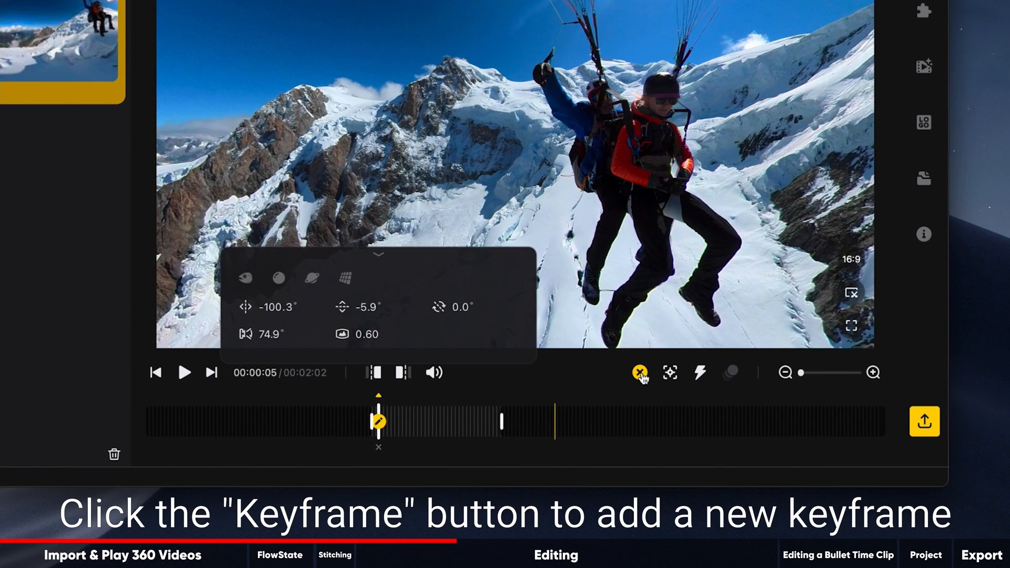
pyautogui.click(639, 372)
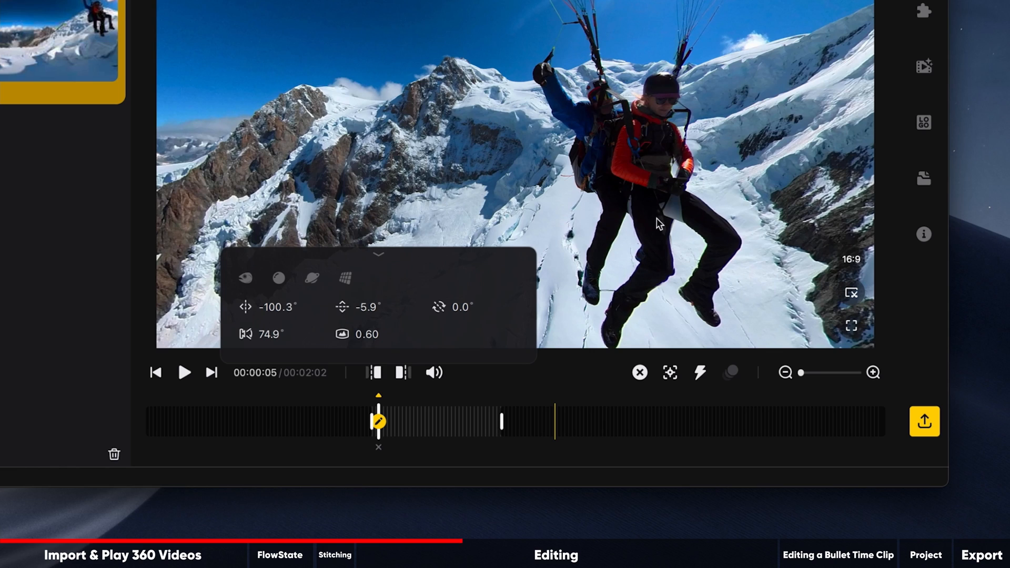
pyautogui.moveTo(391, 296)
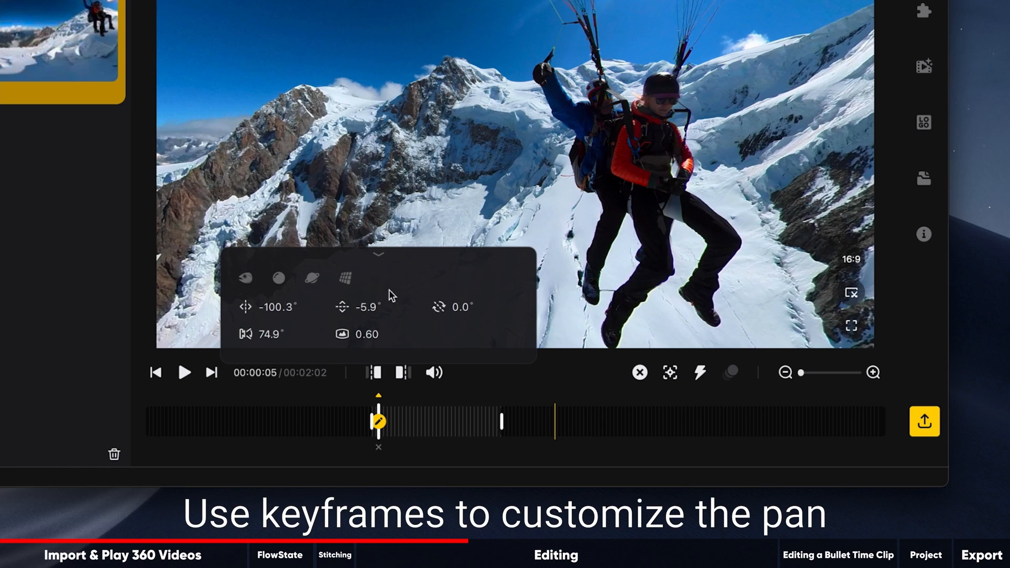
pyautogui.moveTo(289, 331)
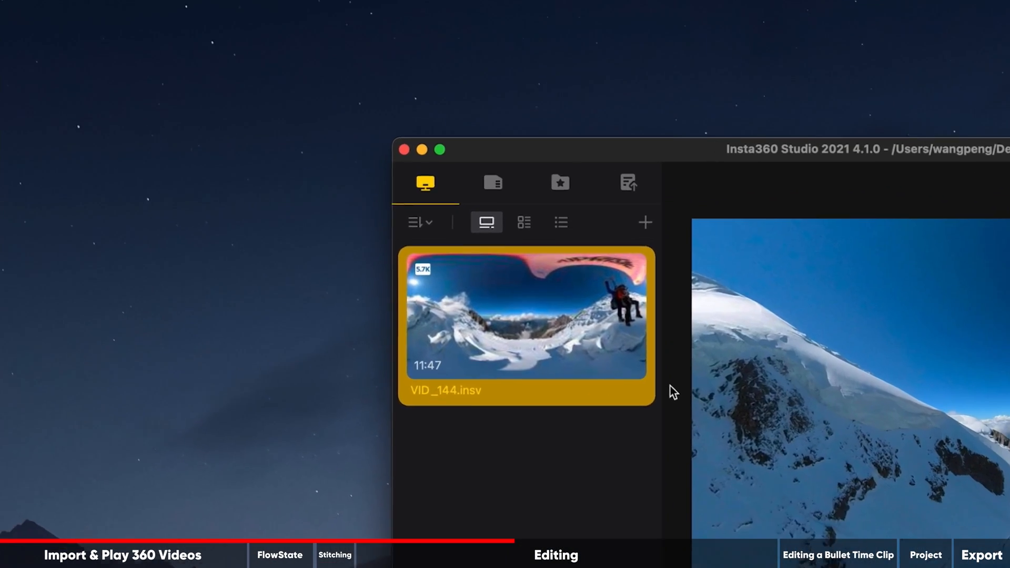
# Open the Edit menu listing Undo, Redo and keyframe commands
pyautogui.click(278, 12)
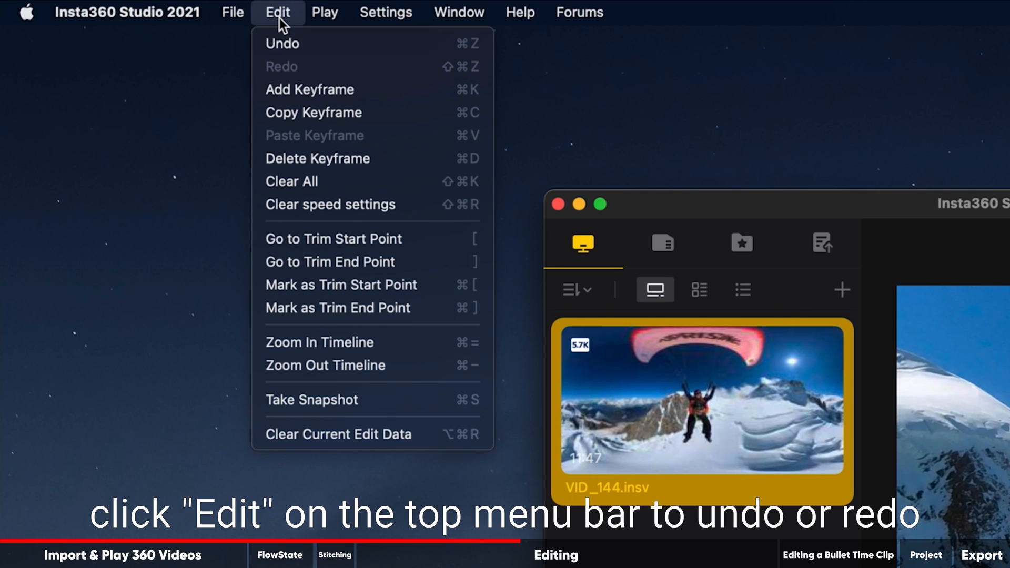
pyautogui.moveTo(330, 58)
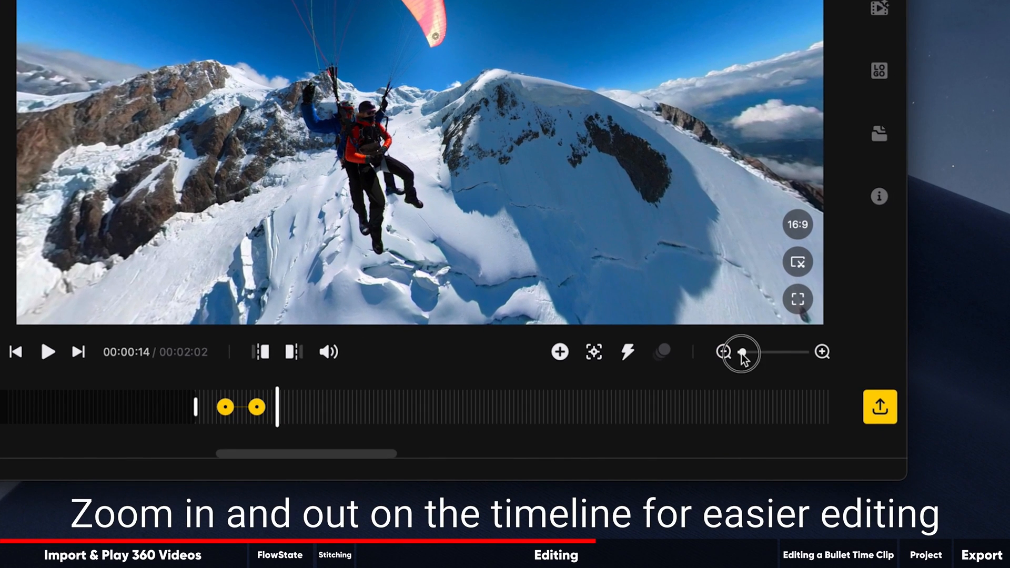
# Zoom the timeline, reselect the last and first keyframes, and pause playback to check the pan
pyautogui.click(724, 352)
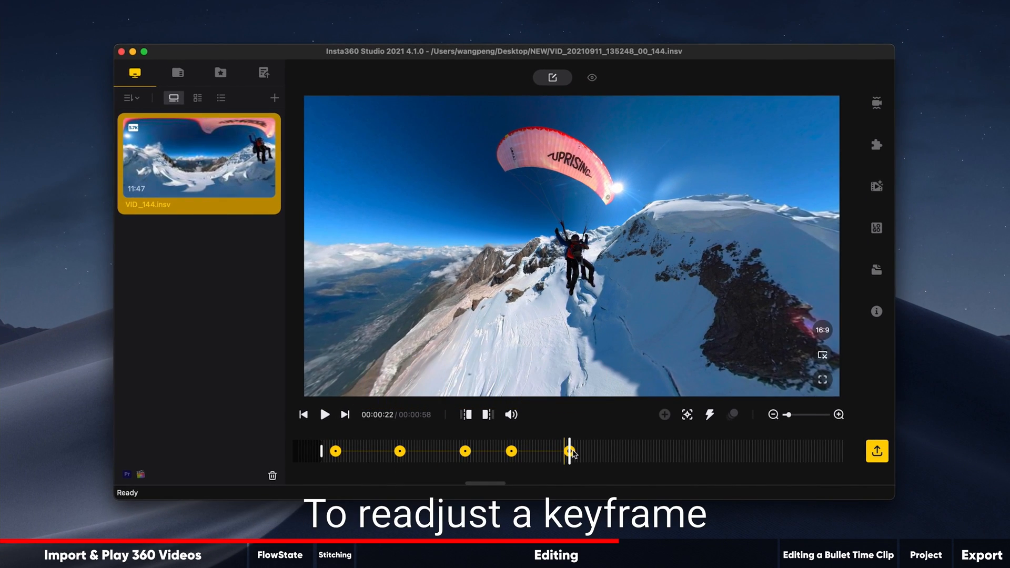
pyautogui.click(569, 451)
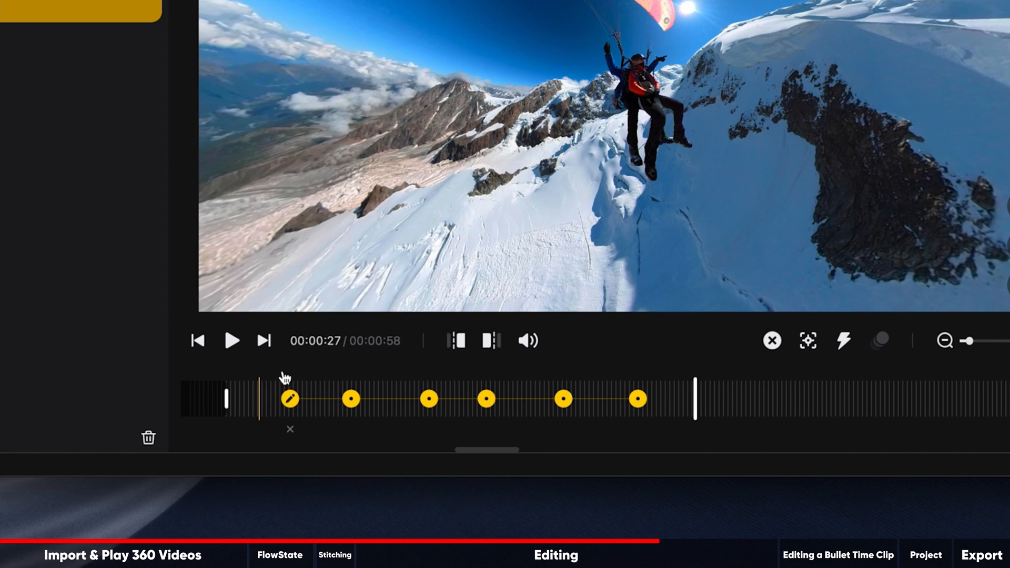
pyautogui.click(233, 341)
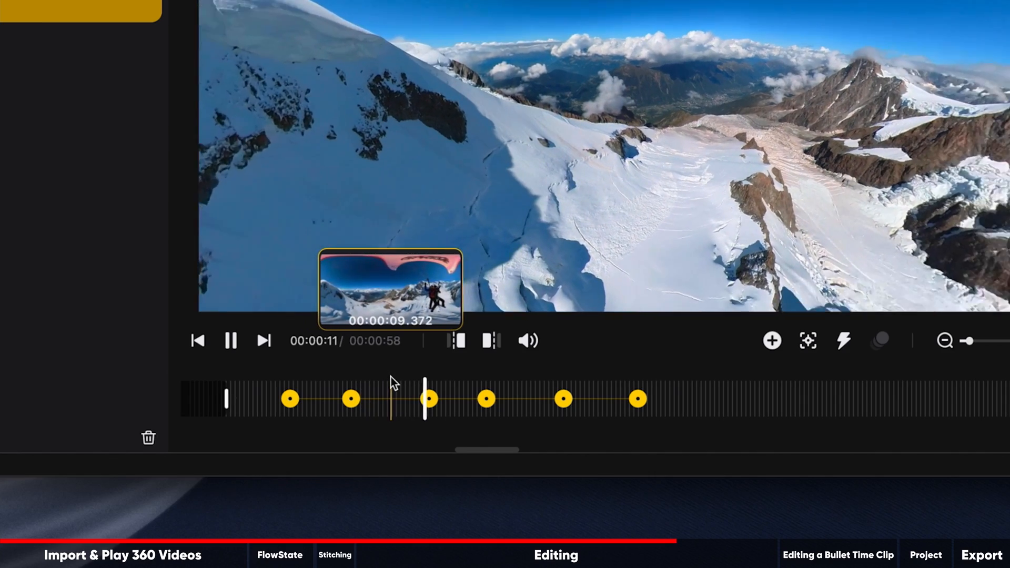
pyautogui.click(231, 341)
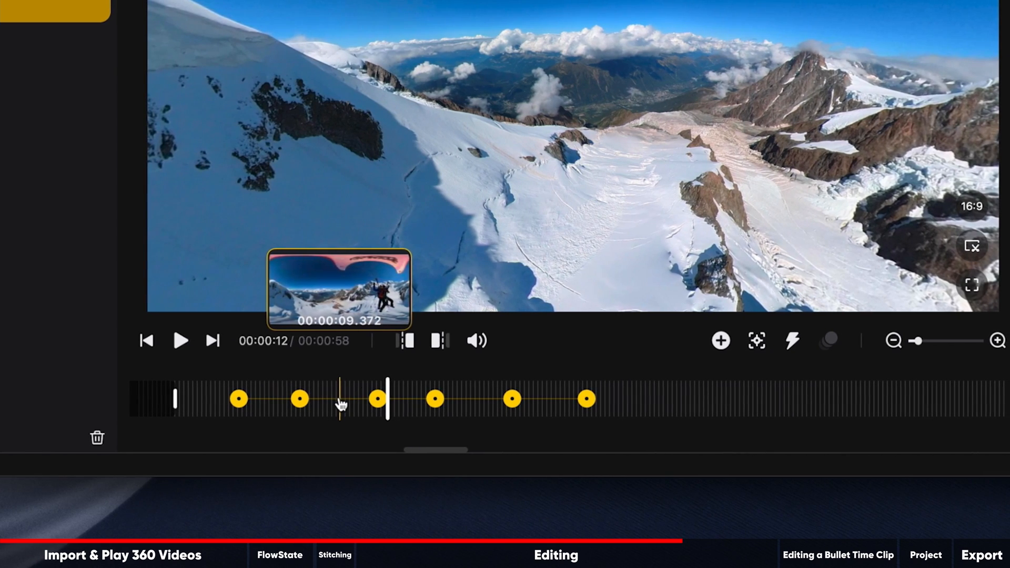
# Apply Slip-In Fade-Out easing to the second-to-third keyframe pan and adjust the last keyframe's angles
pyautogui.click(339, 399)
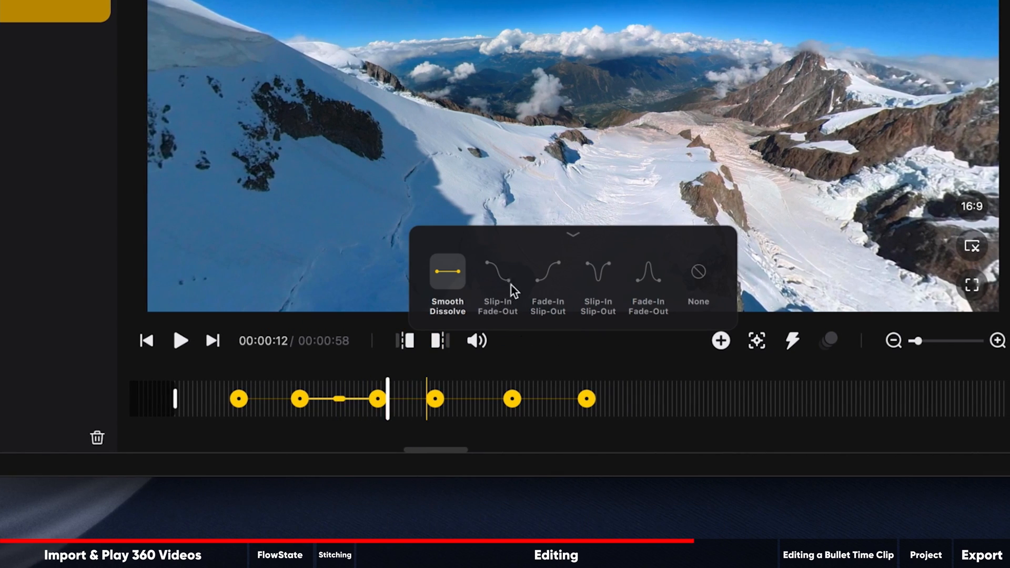
pyautogui.click(548, 277)
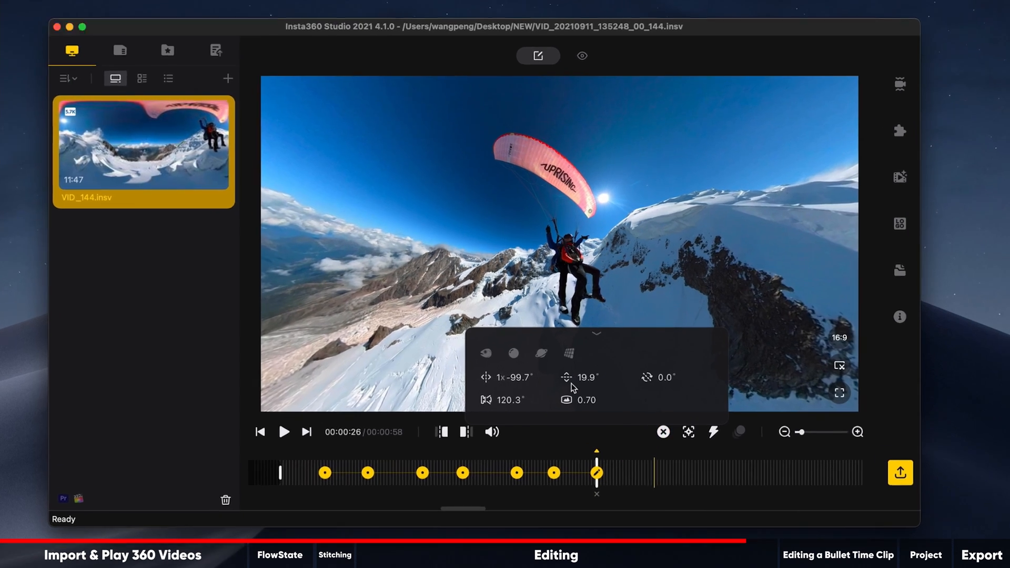
pyautogui.click(513, 354)
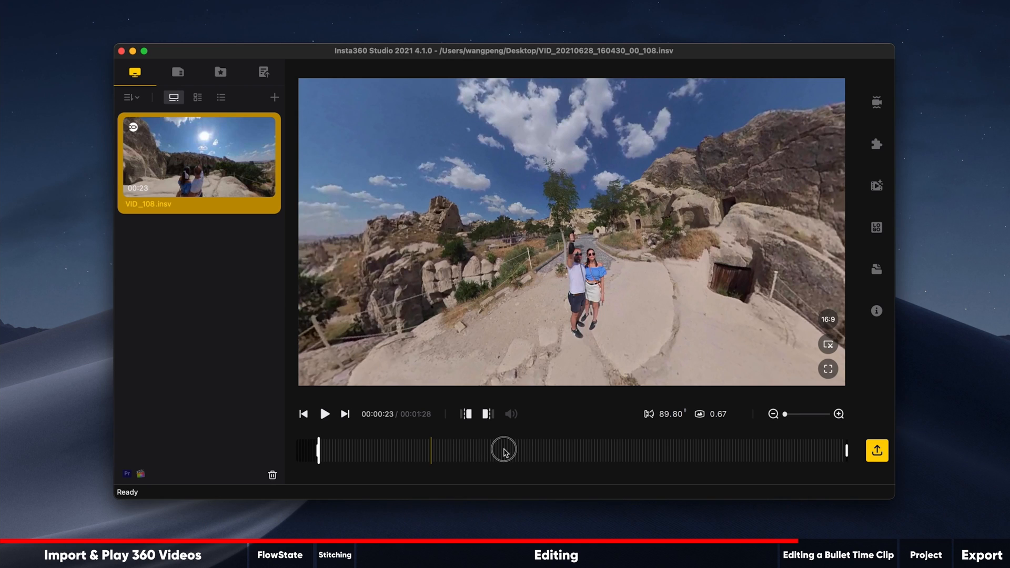
# Preview the hillside clip later on in 9:16 portrait framing, then restore 16:9
pyautogui.click(488, 414)
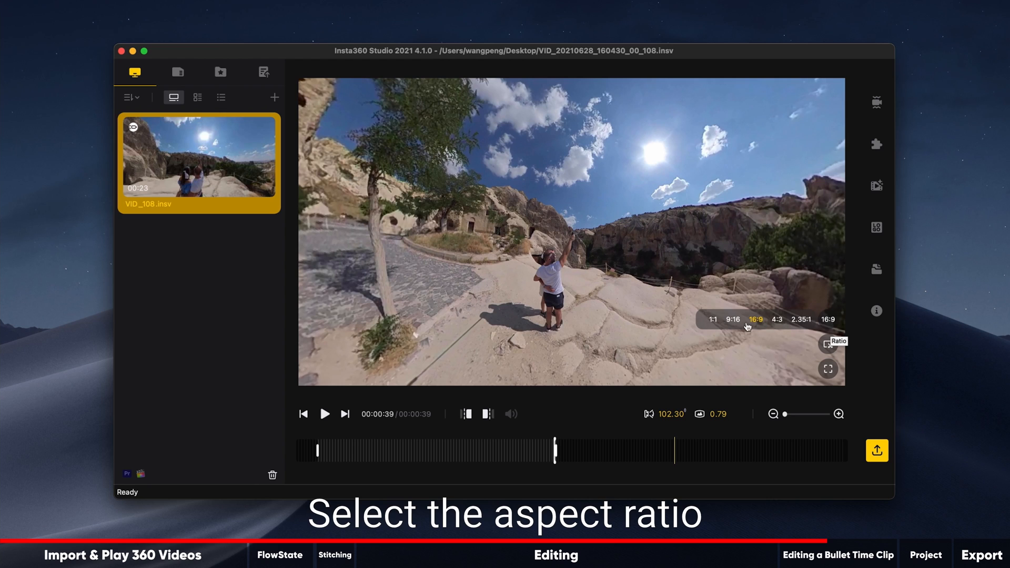
pyautogui.click(732, 319)
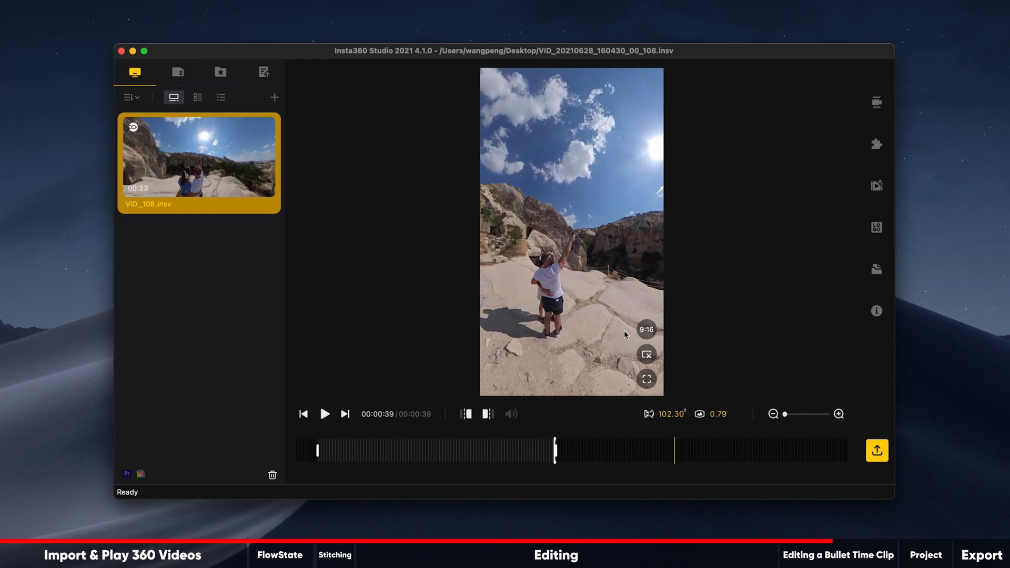
pyautogui.click(647, 330)
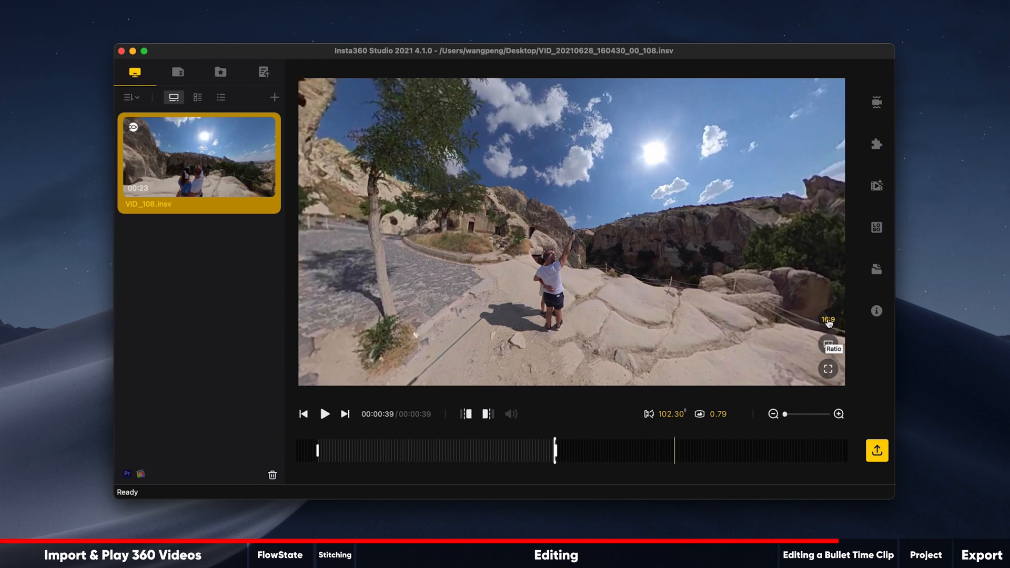
pyautogui.click(877, 102)
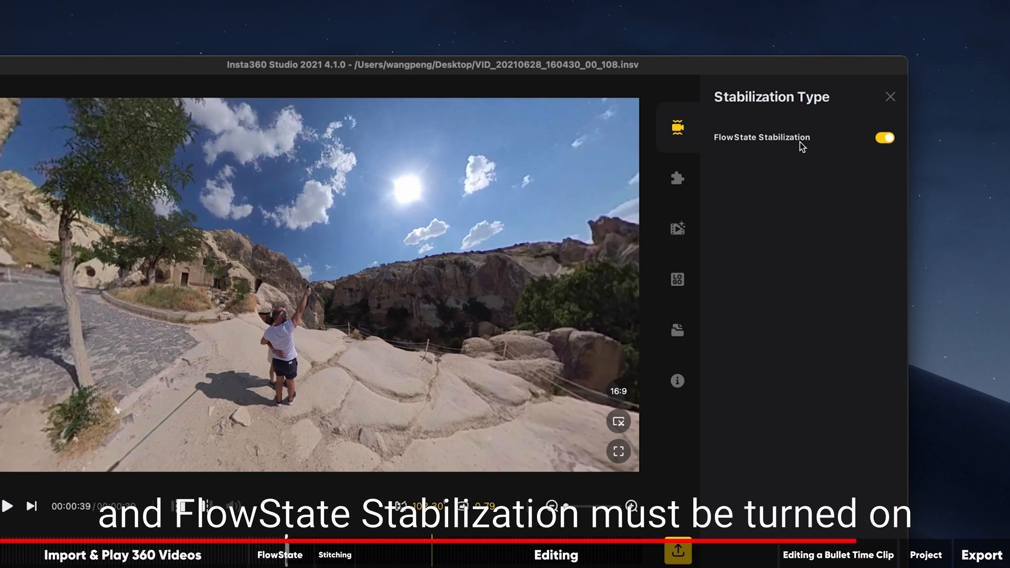
pyautogui.moveTo(677, 179)
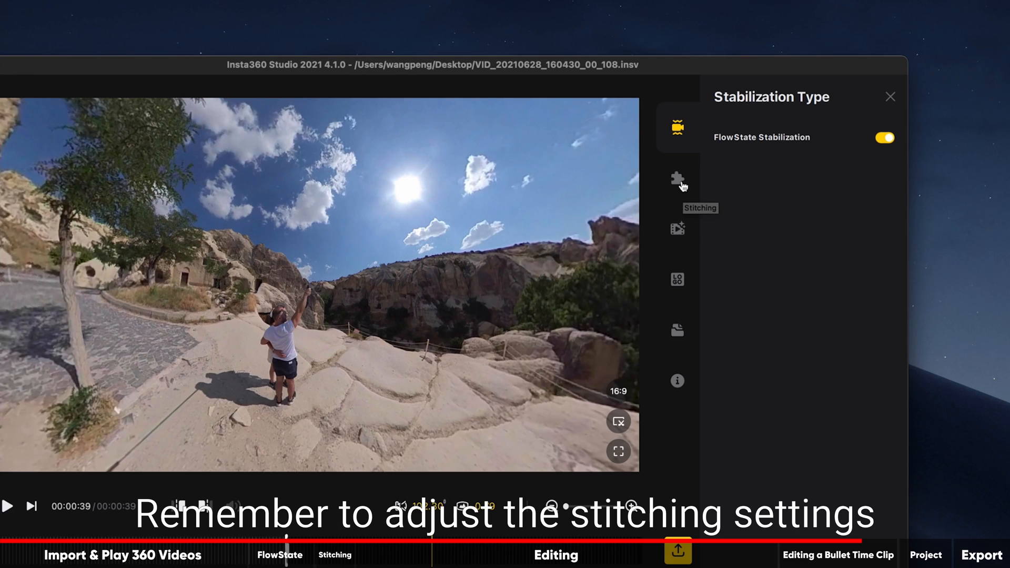
# Confirm FlowState Stabilization is on and bring up the Stitching settings
pyautogui.click(677, 179)
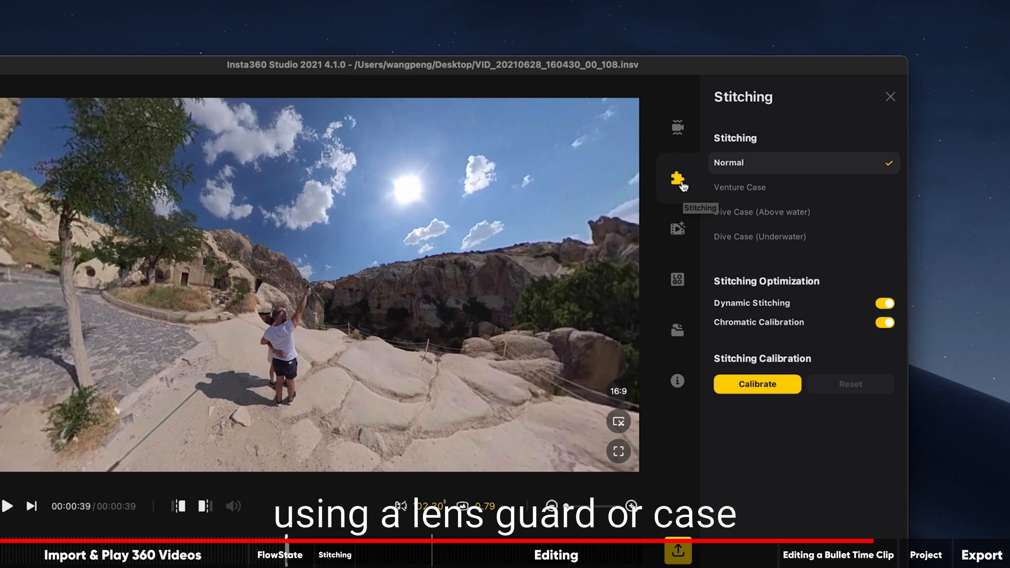
pyautogui.moveTo(782, 367)
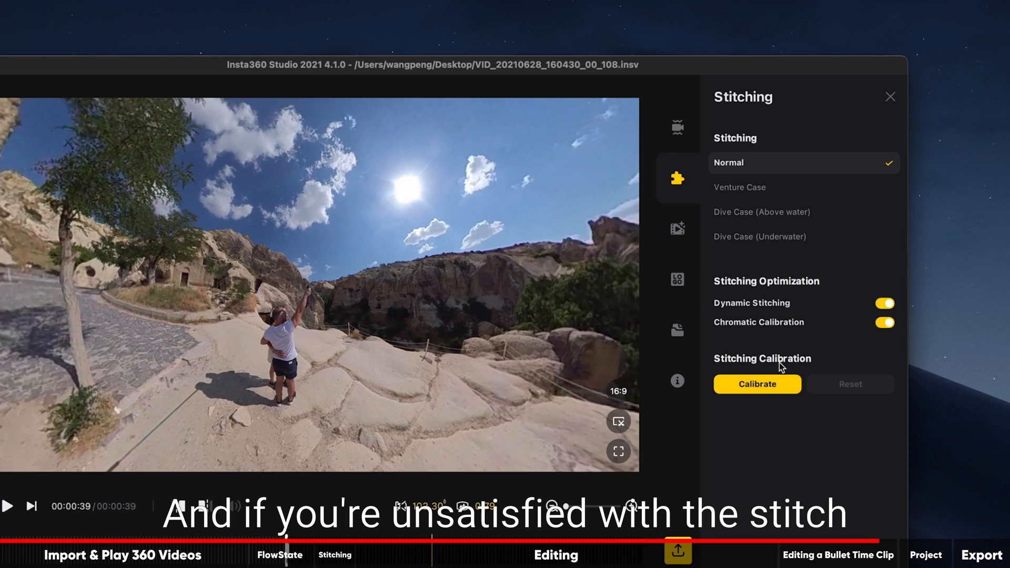
pyautogui.click(758, 384)
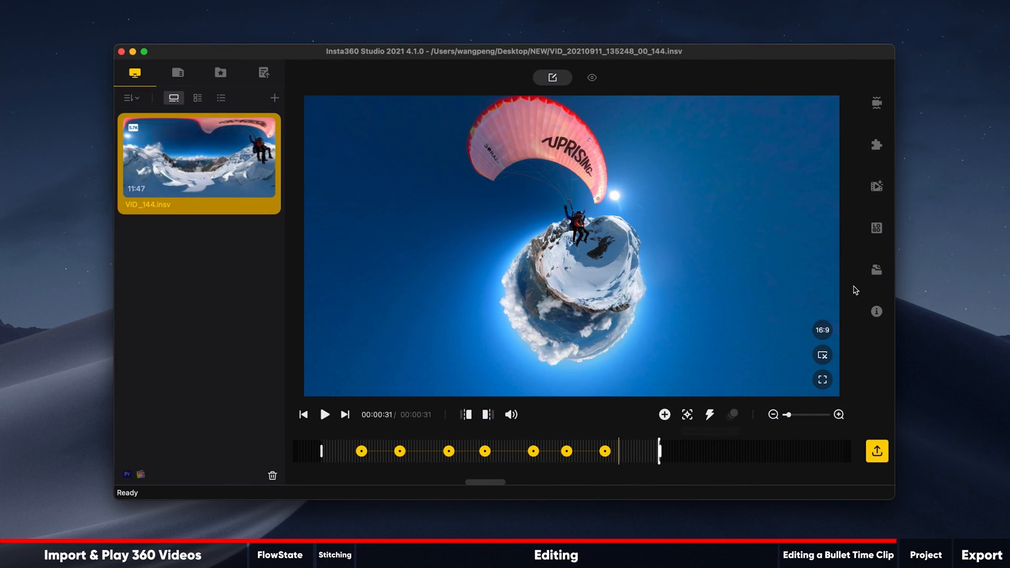
pyautogui.moveTo(876, 270)
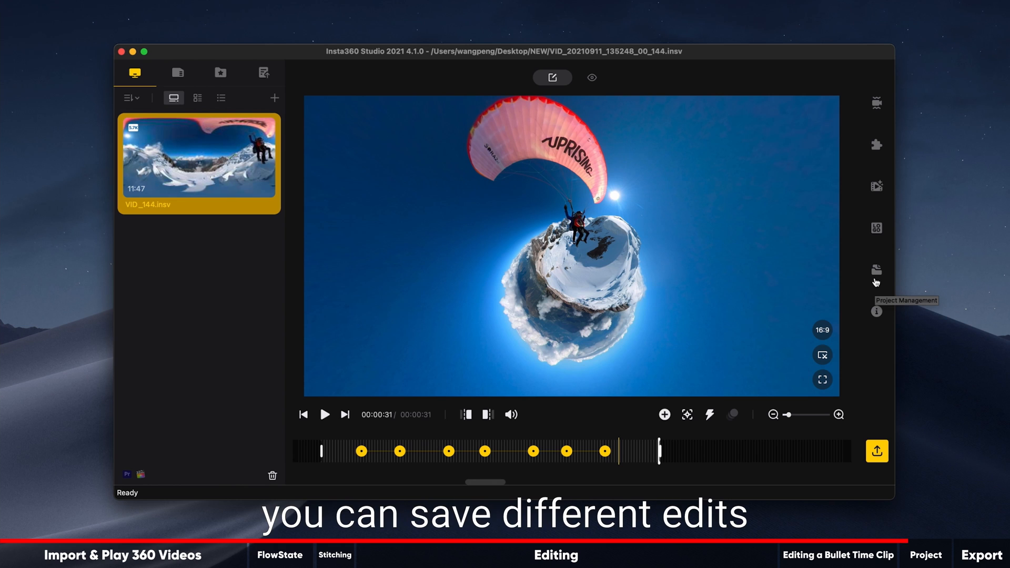
# Create Project2 from the original paragliding file and scrub through it in 360 preview
pyautogui.click(876, 270)
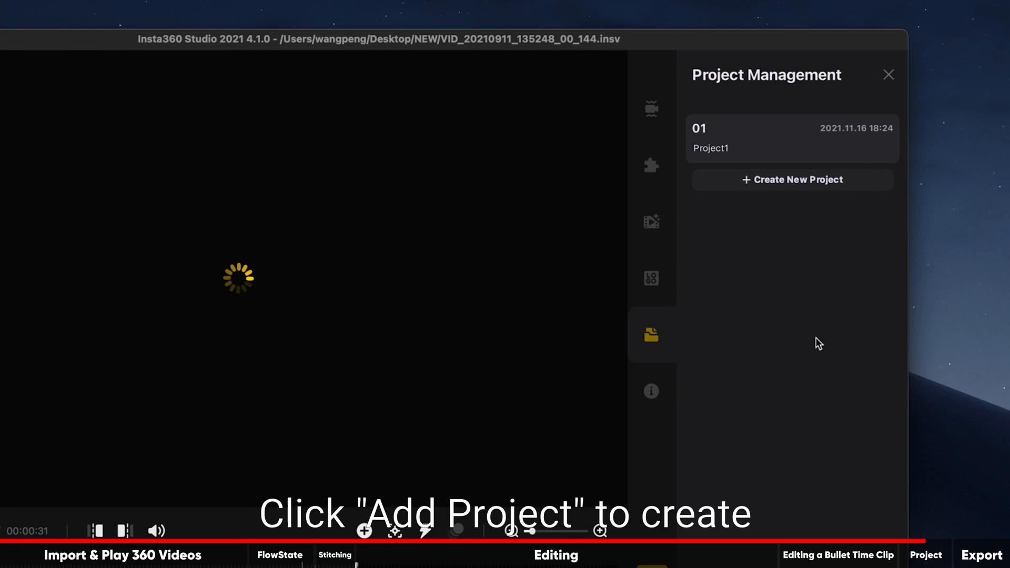
pyautogui.click(792, 179)
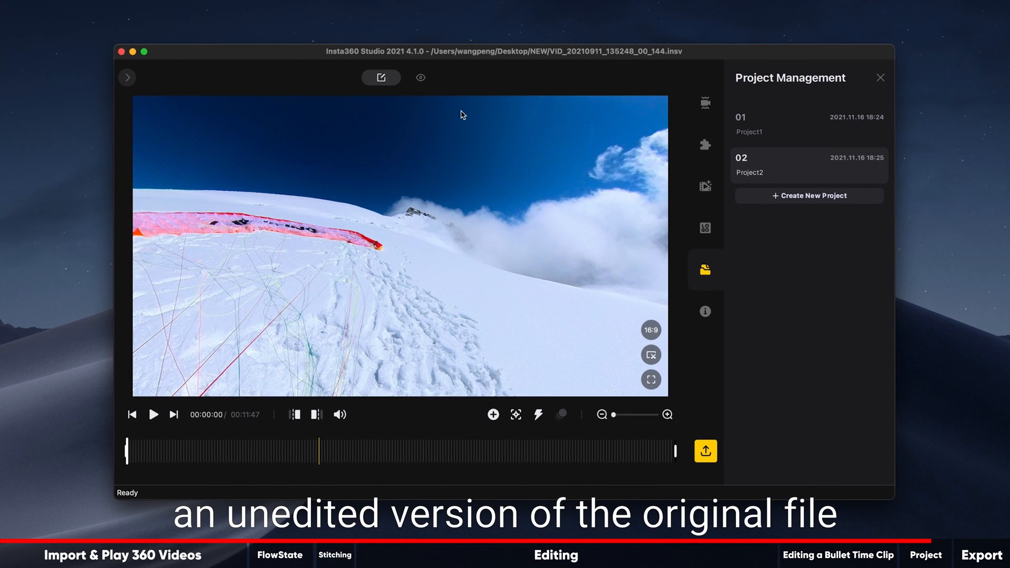
pyautogui.click(420, 78)
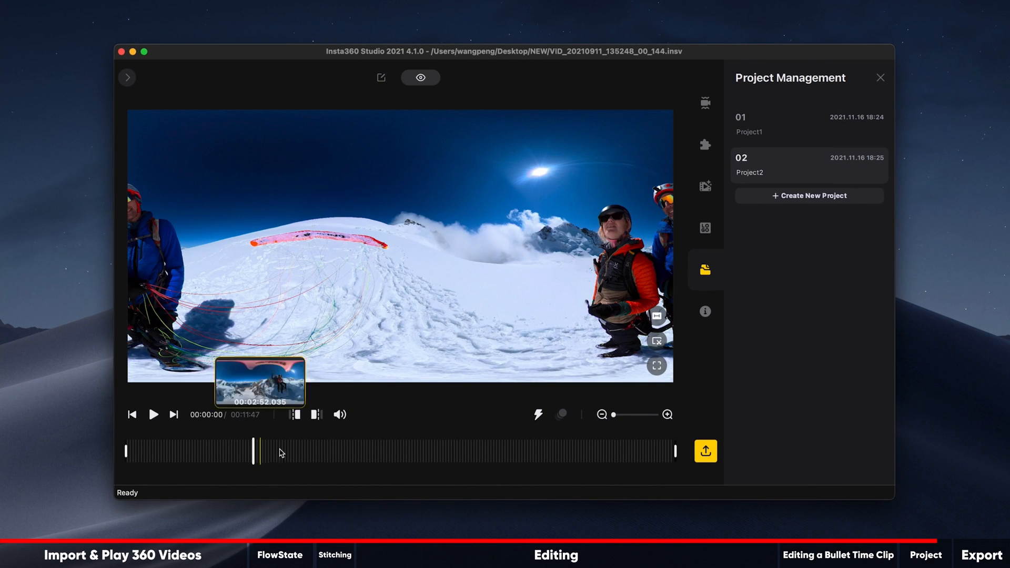
pyautogui.click(438, 451)
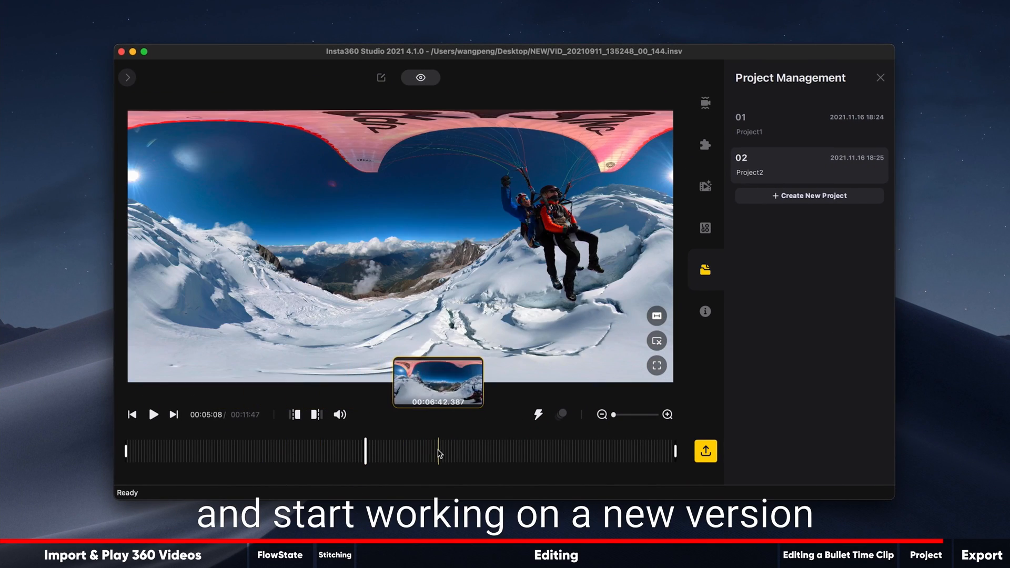
pyautogui.click(438, 451)
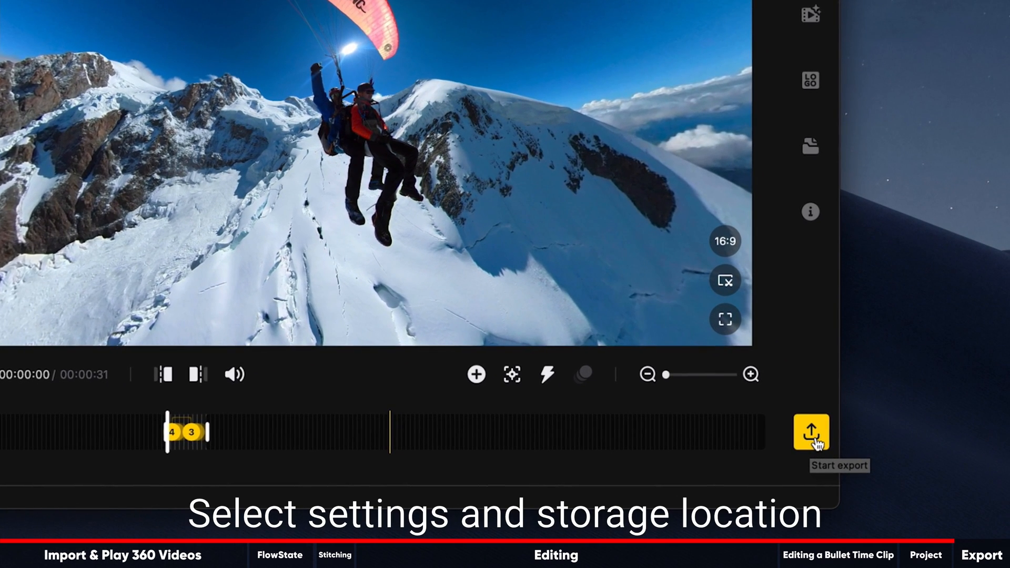
# Queue a 1920×1080 H.264 export at 50 Mbps with Color Plus and Remove Grain
pyautogui.click(811, 433)
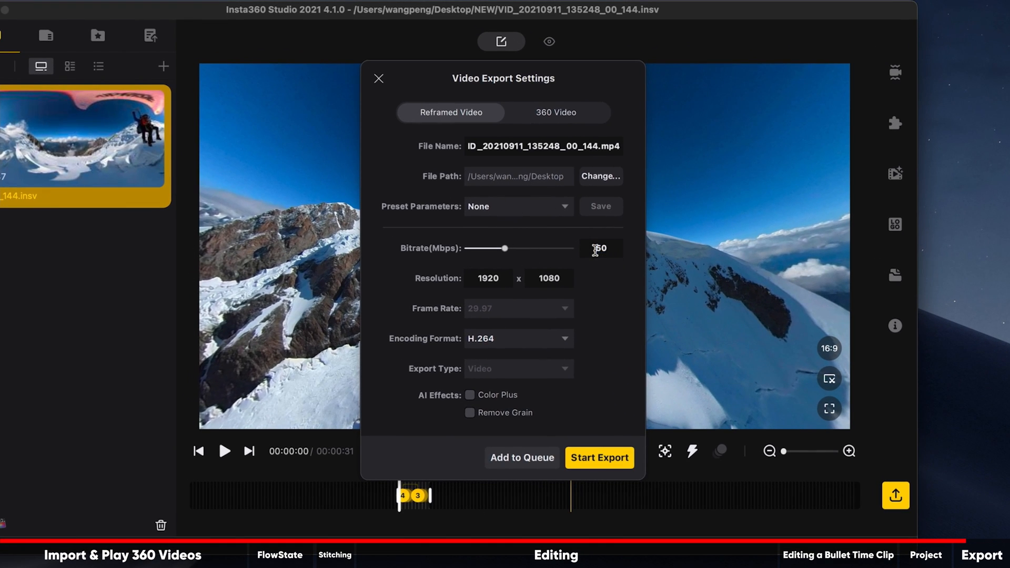
pyautogui.click(470, 413)
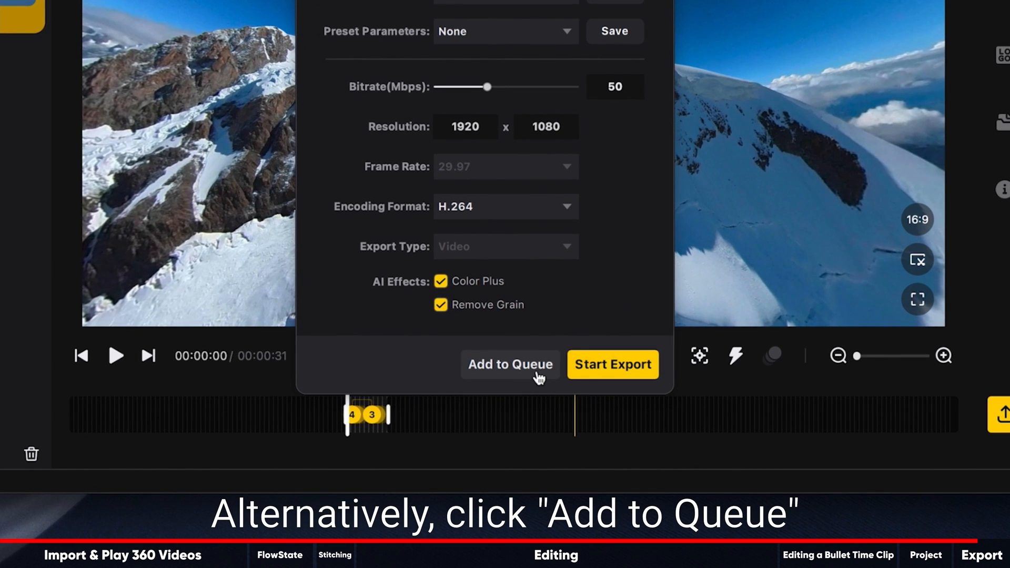
pyautogui.click(510, 365)
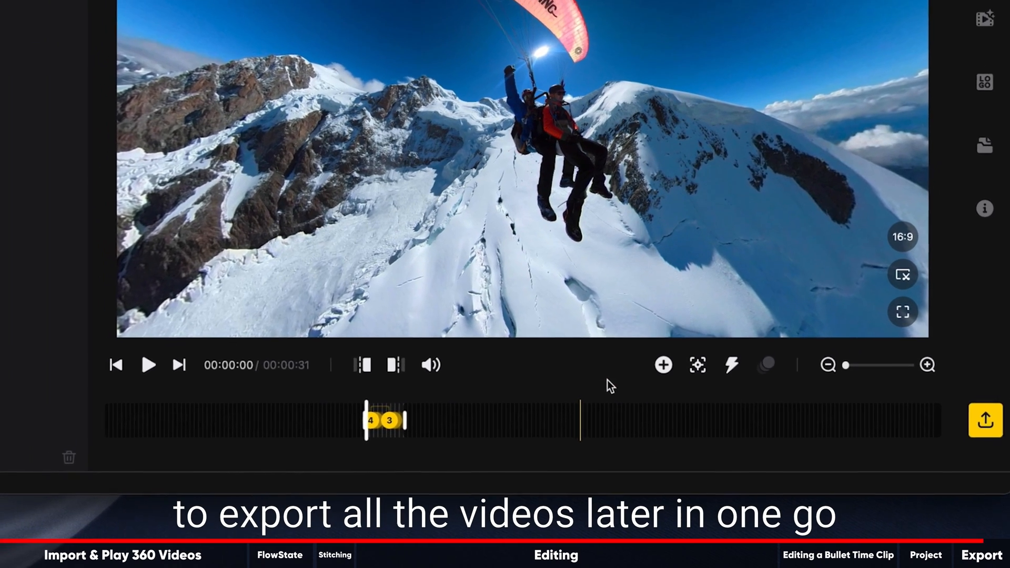